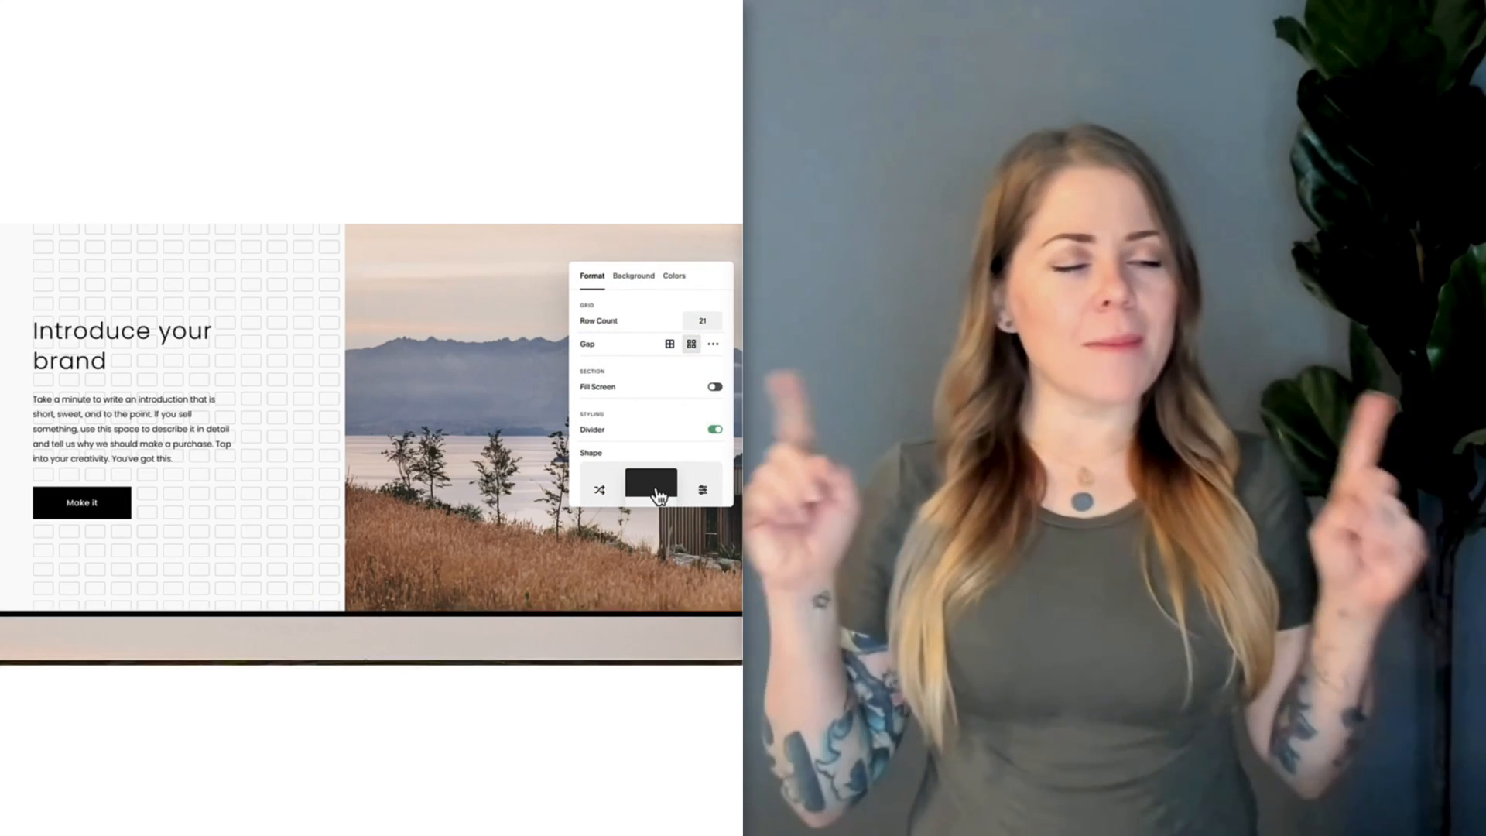
- Pick a wave shape from the divider shape grid for the image section's edge
left_click(651, 486)
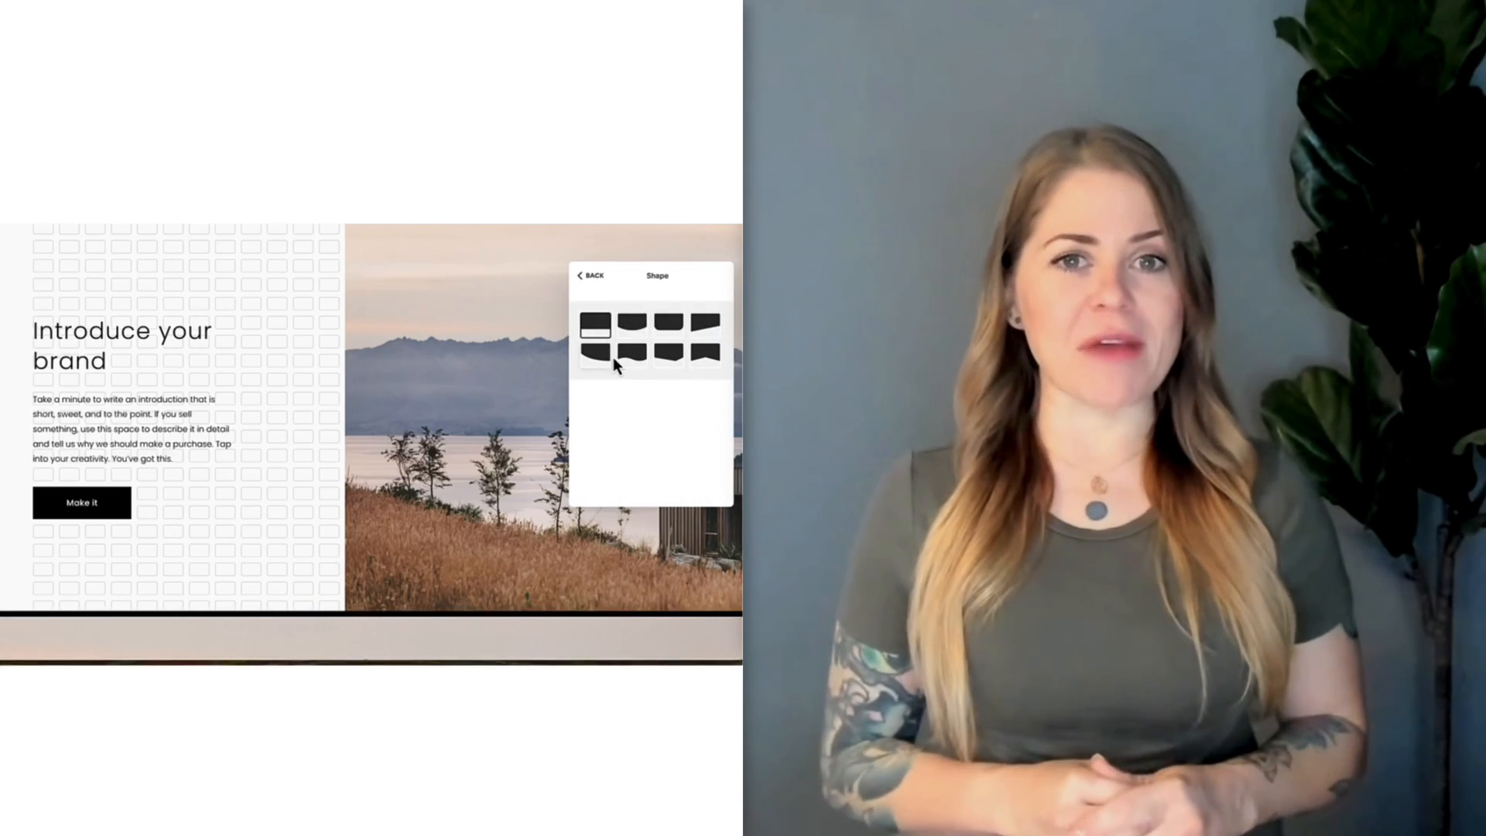
left_click(595, 363)
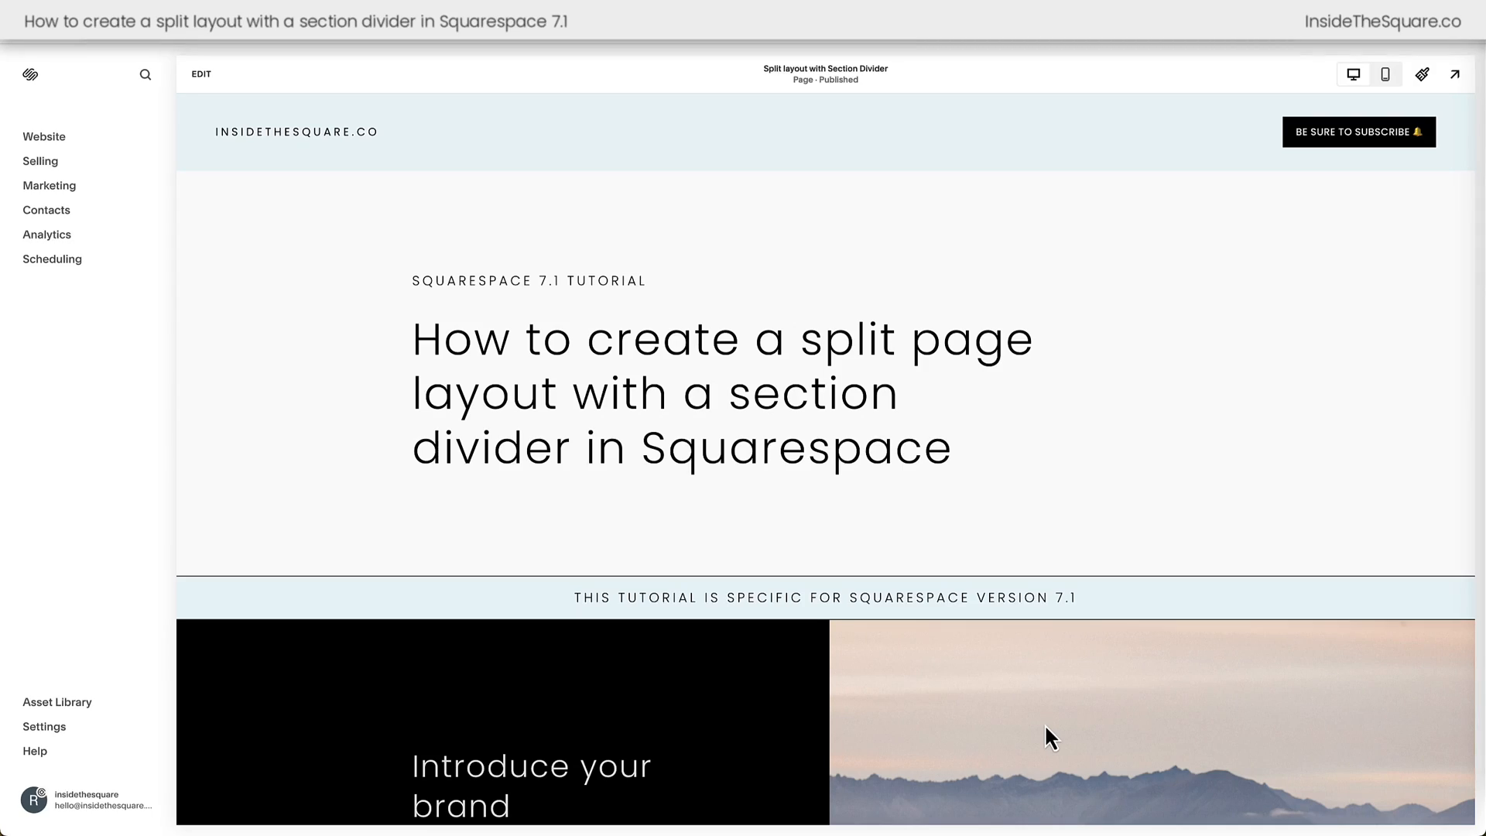
scroll("down", 3)
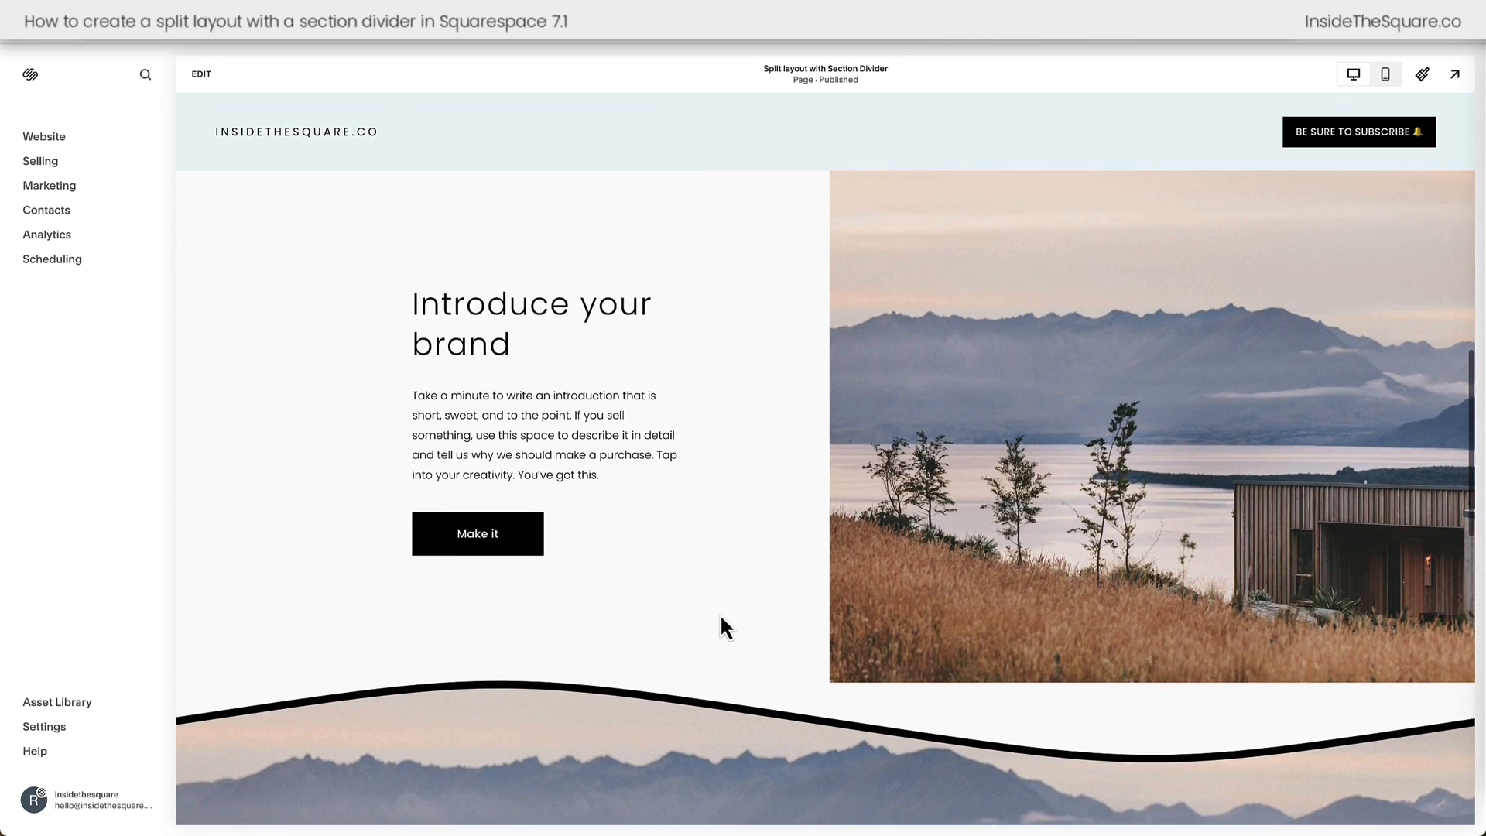
scroll("down", 3)
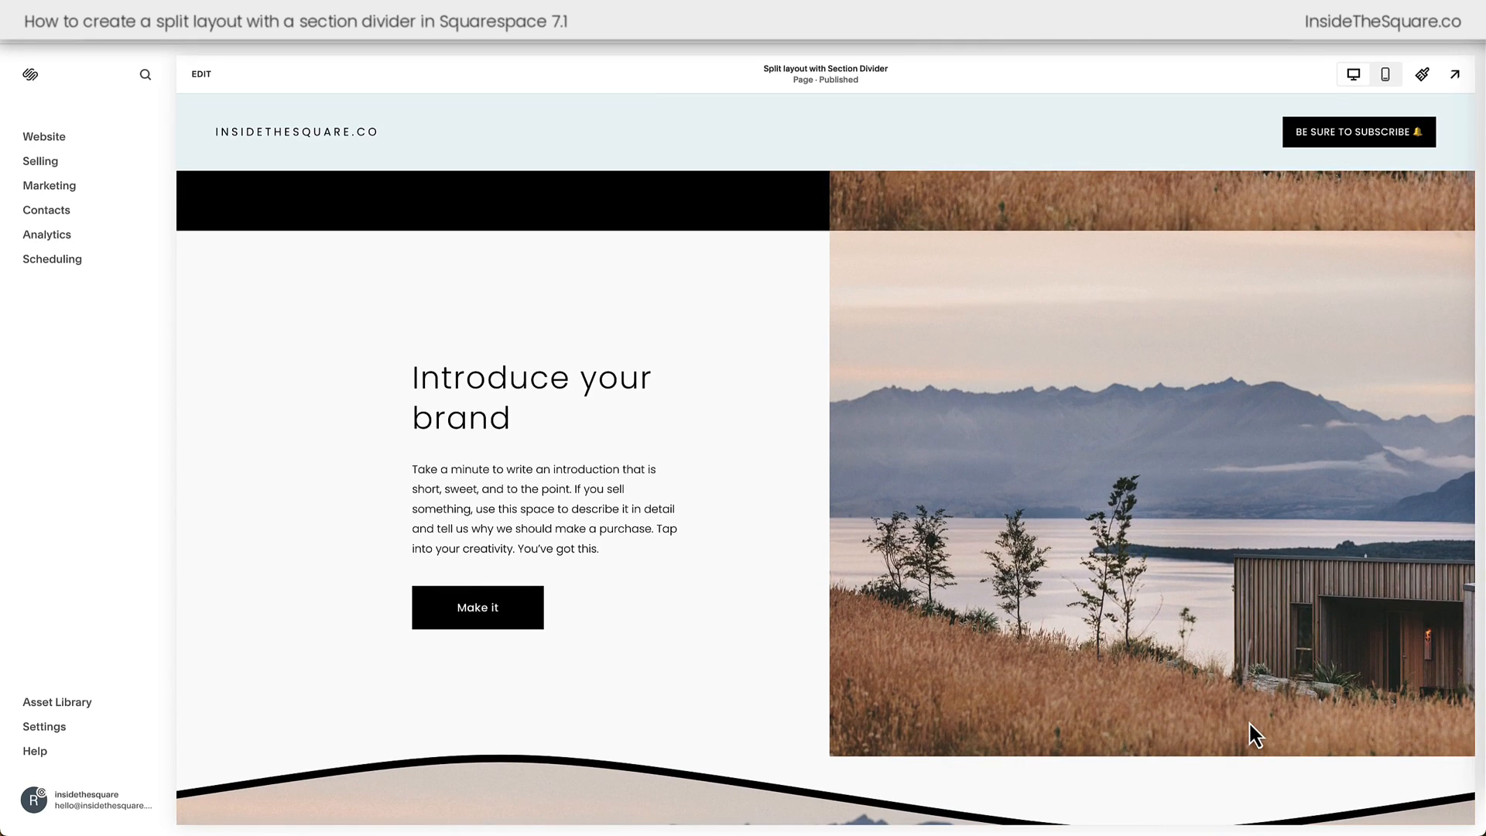
scroll("down", 3)
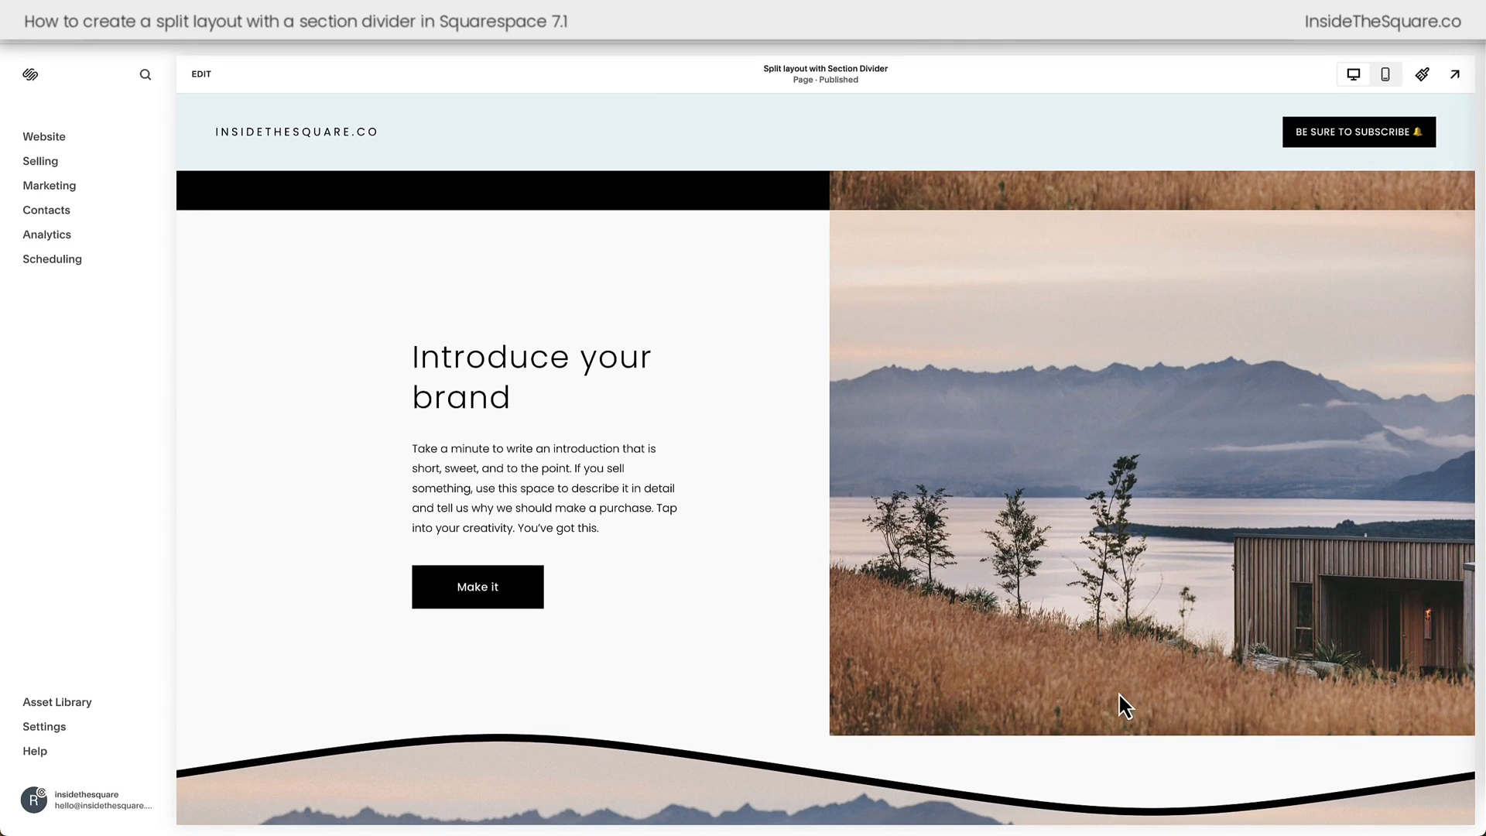
scroll("down", 3)
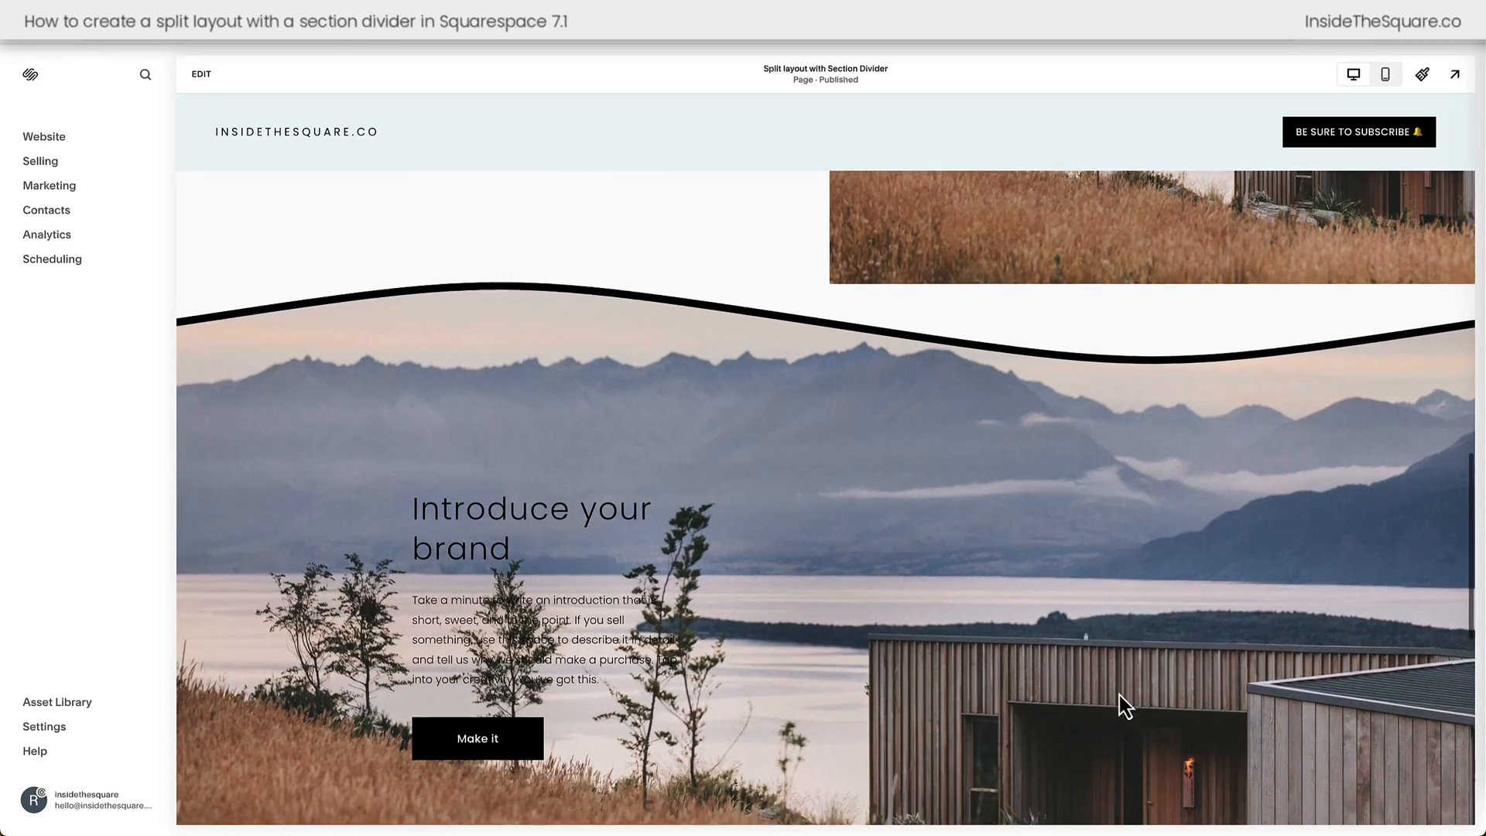
scroll("down", 3)
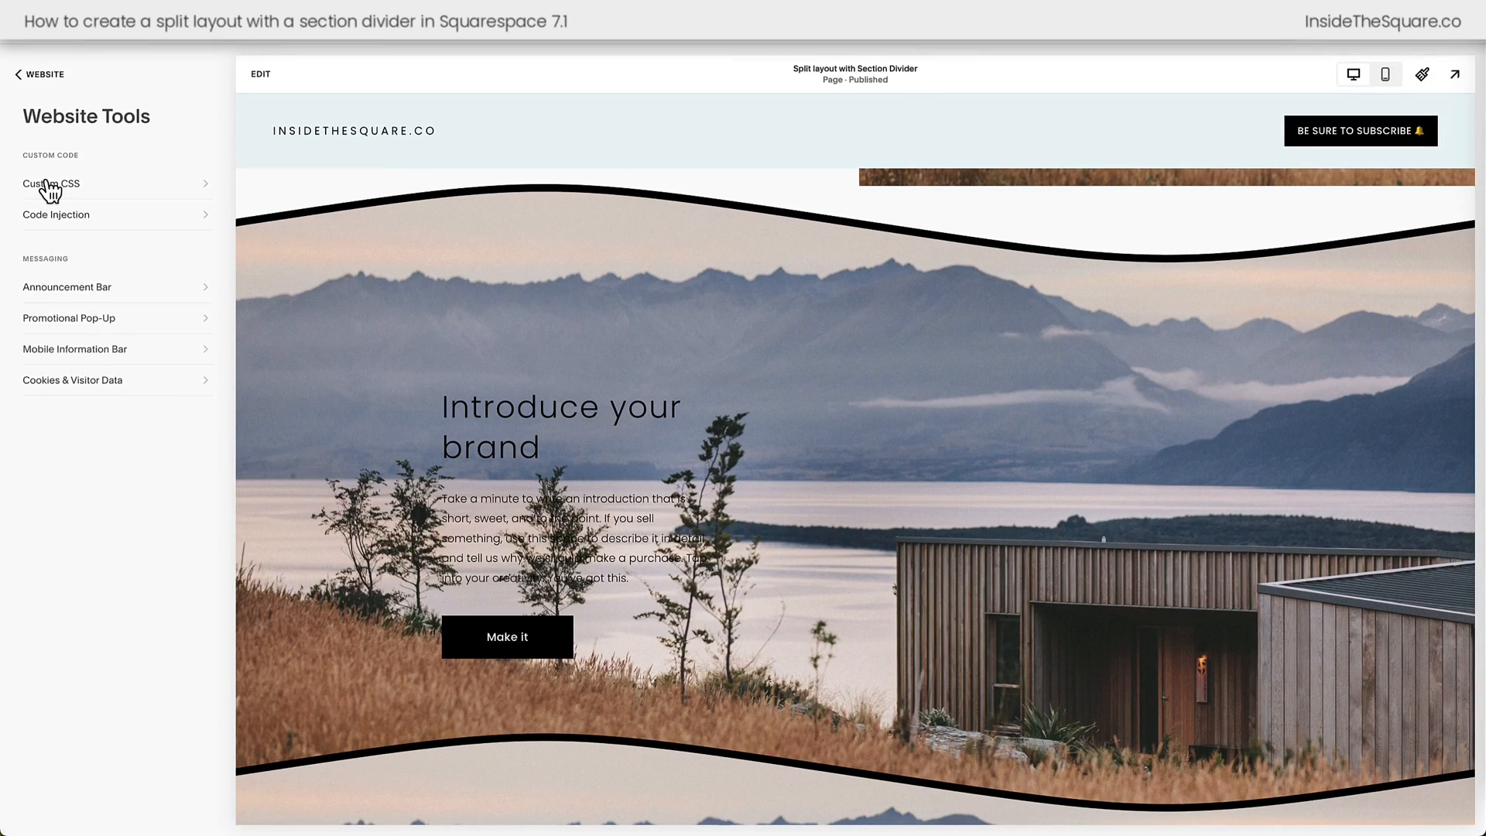
- Add a min-width 768px Custom CSS rule giving the section background width 50%, margin-left 50%
left_click(51, 182)
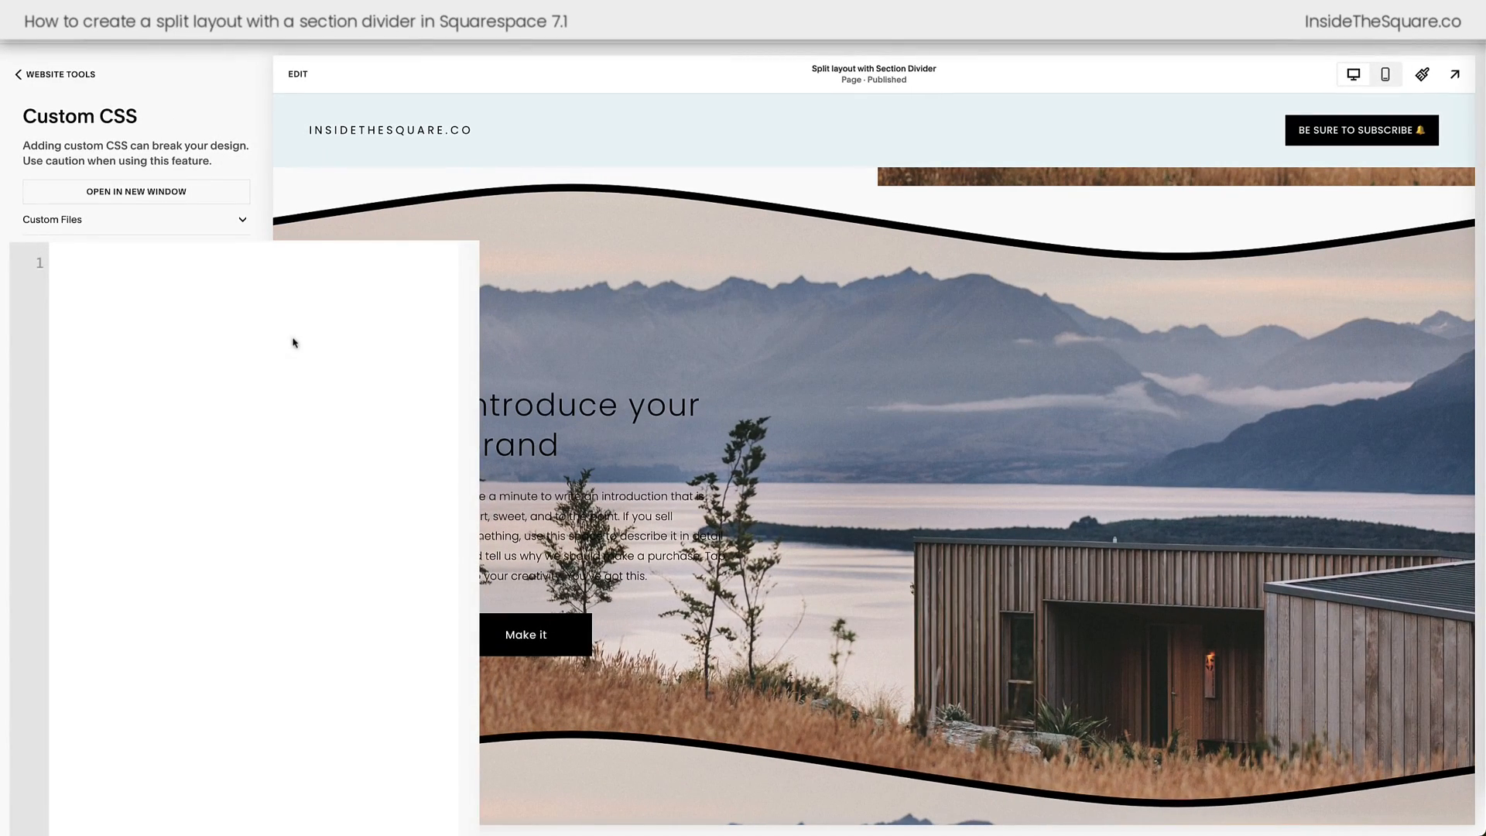
type("@media only screen and (min-width: 768px){section[data-section-id=\"652b6bbb9a2b263a84edeb95\"].section-background{width:50%!important;margin-left:50%!important}}")
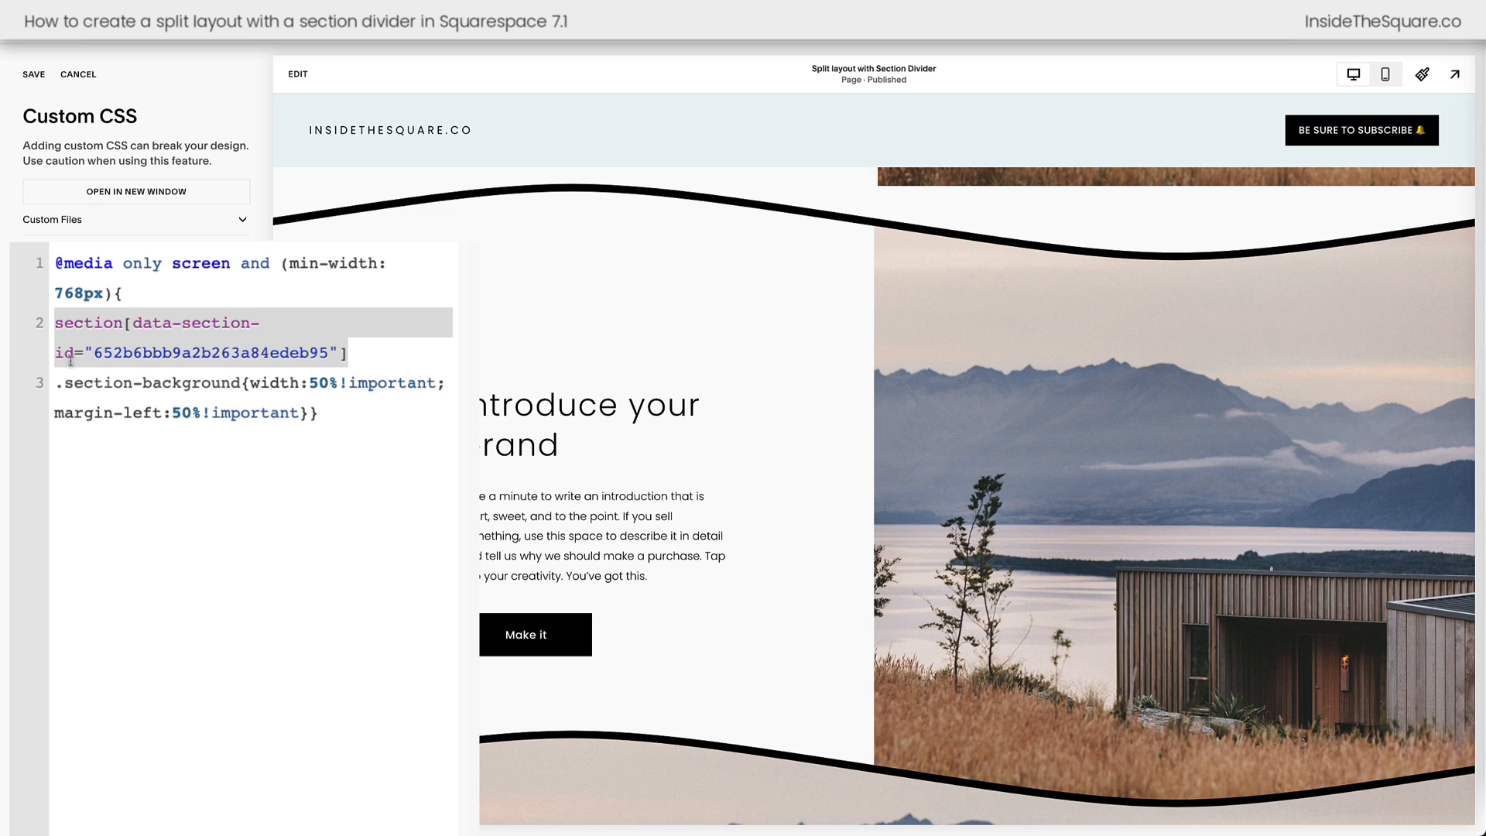
mouse_move(864, 371)
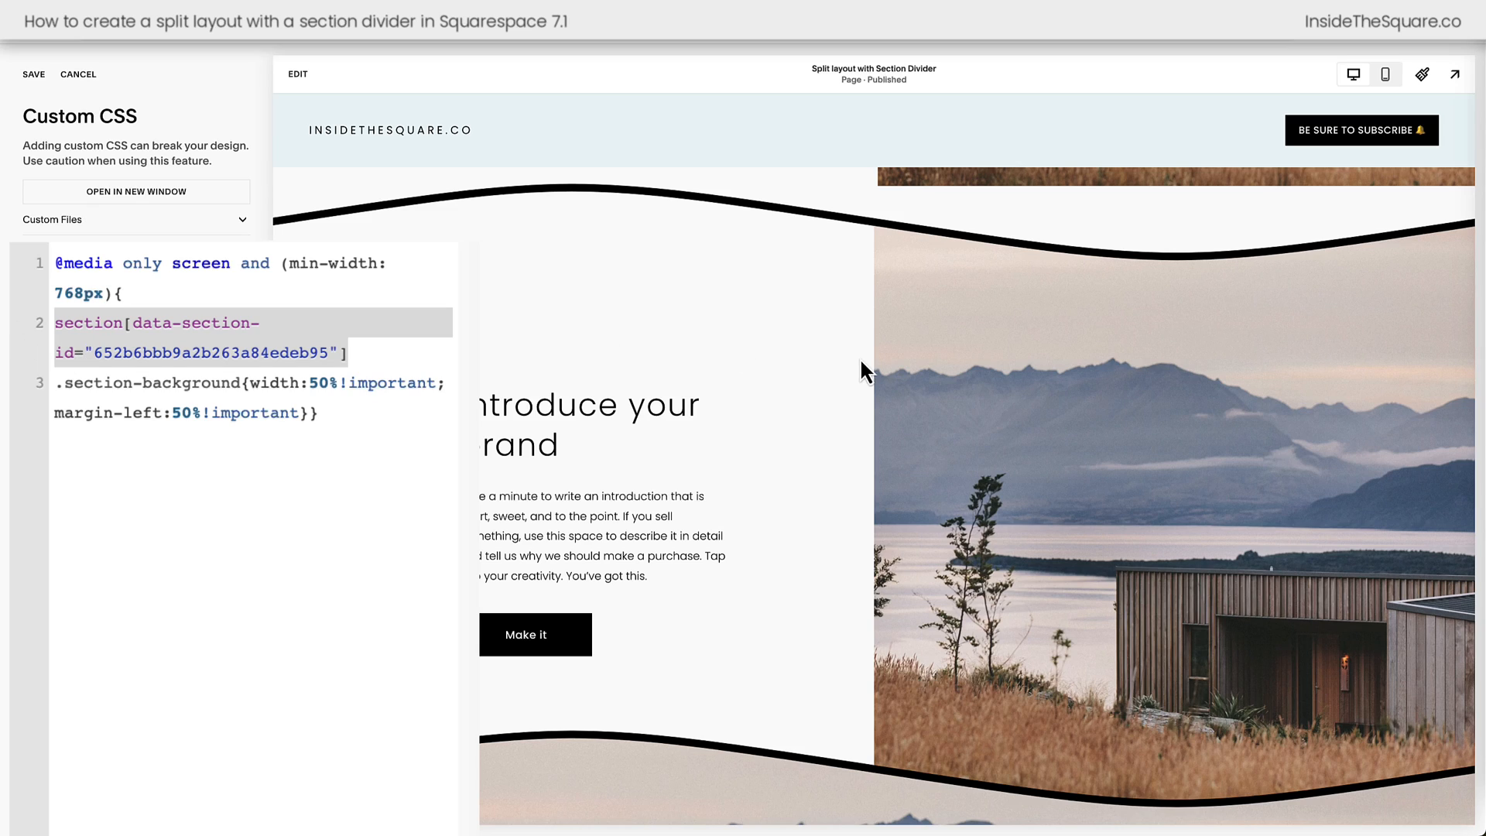
mouse_move(1411, 308)
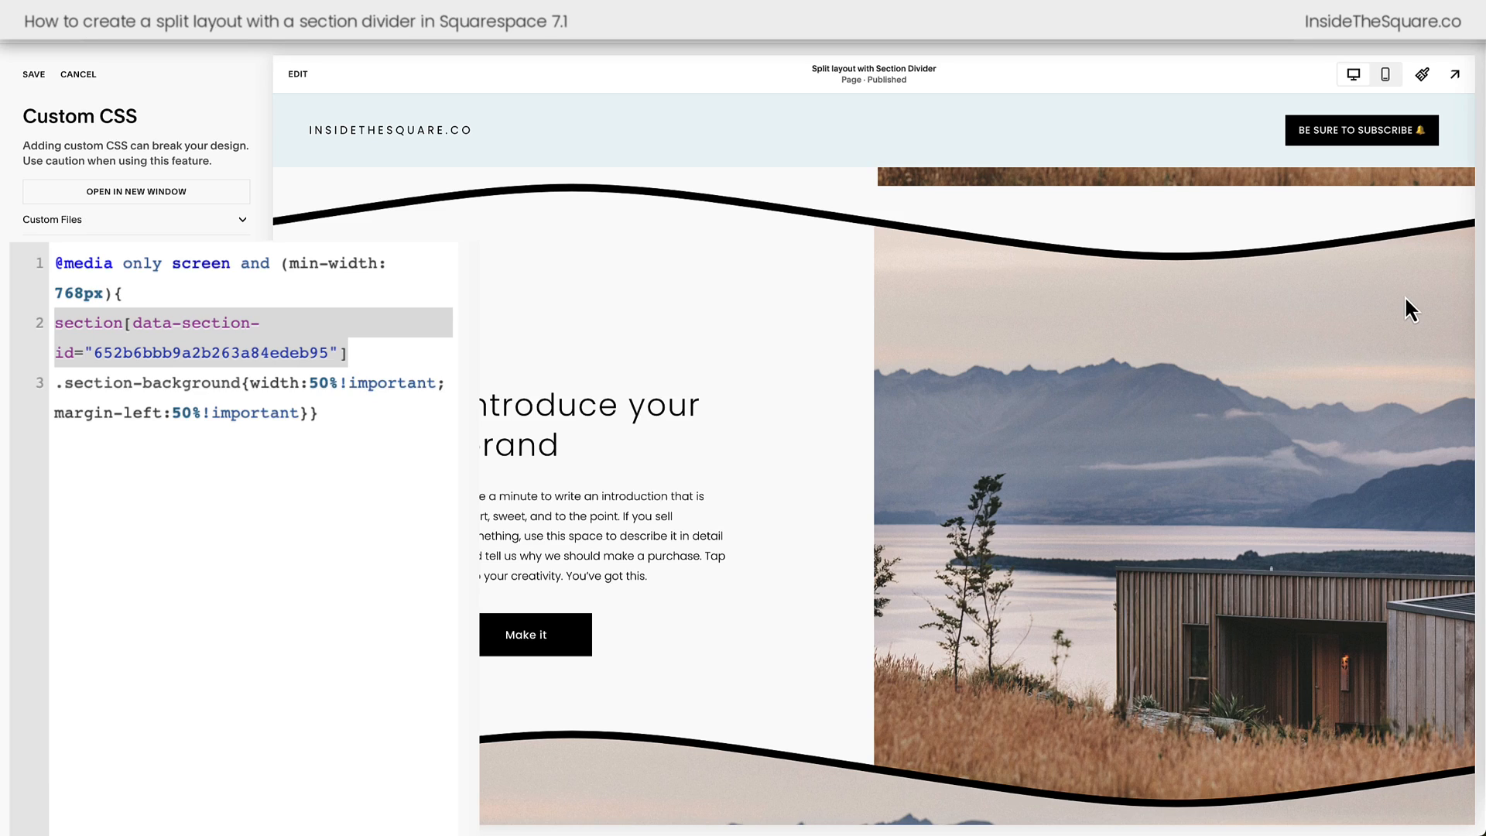
mouse_move(1315, 45)
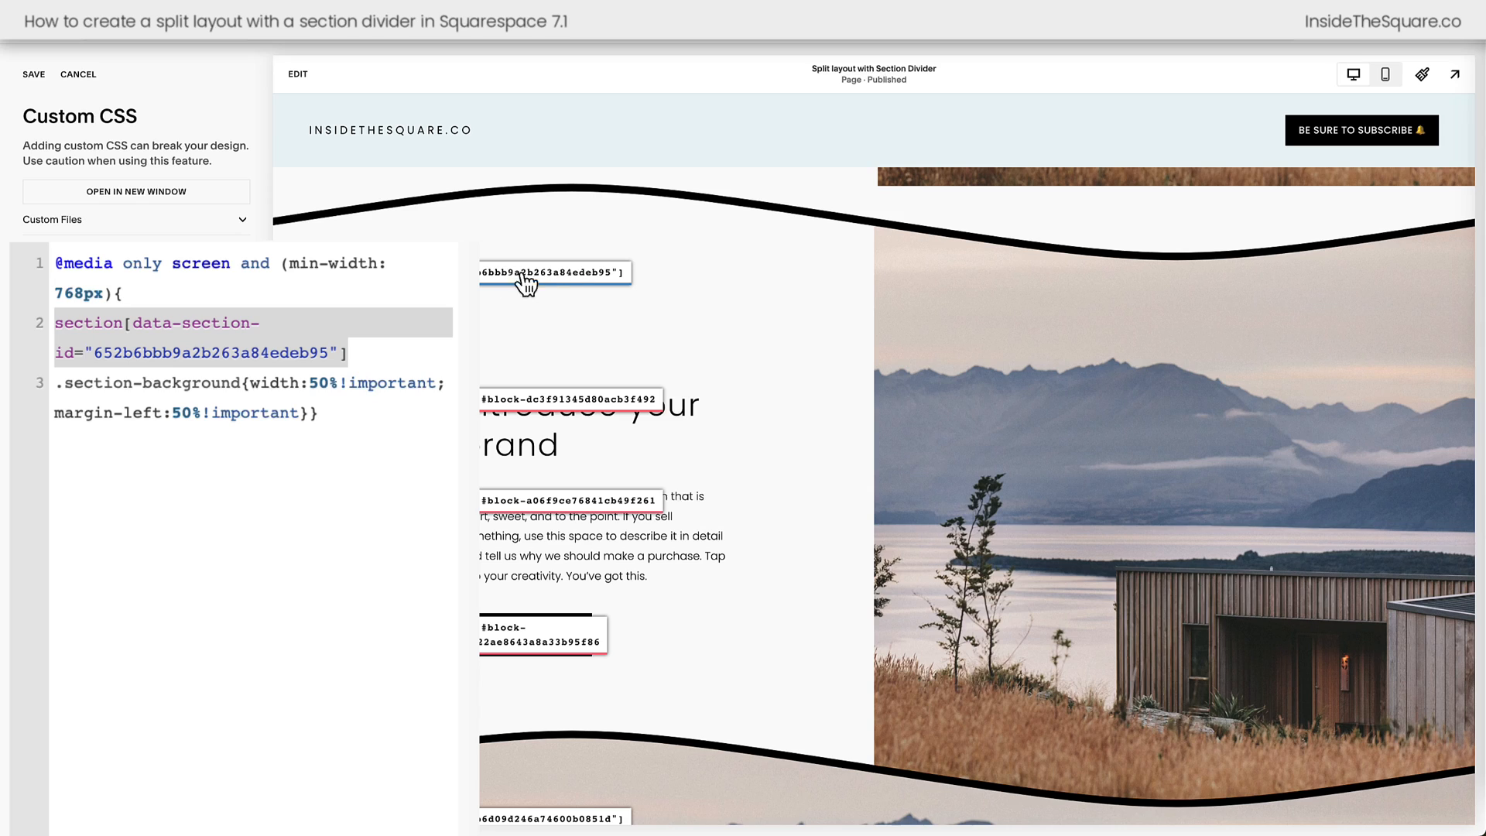
mouse_move(1346, 204)
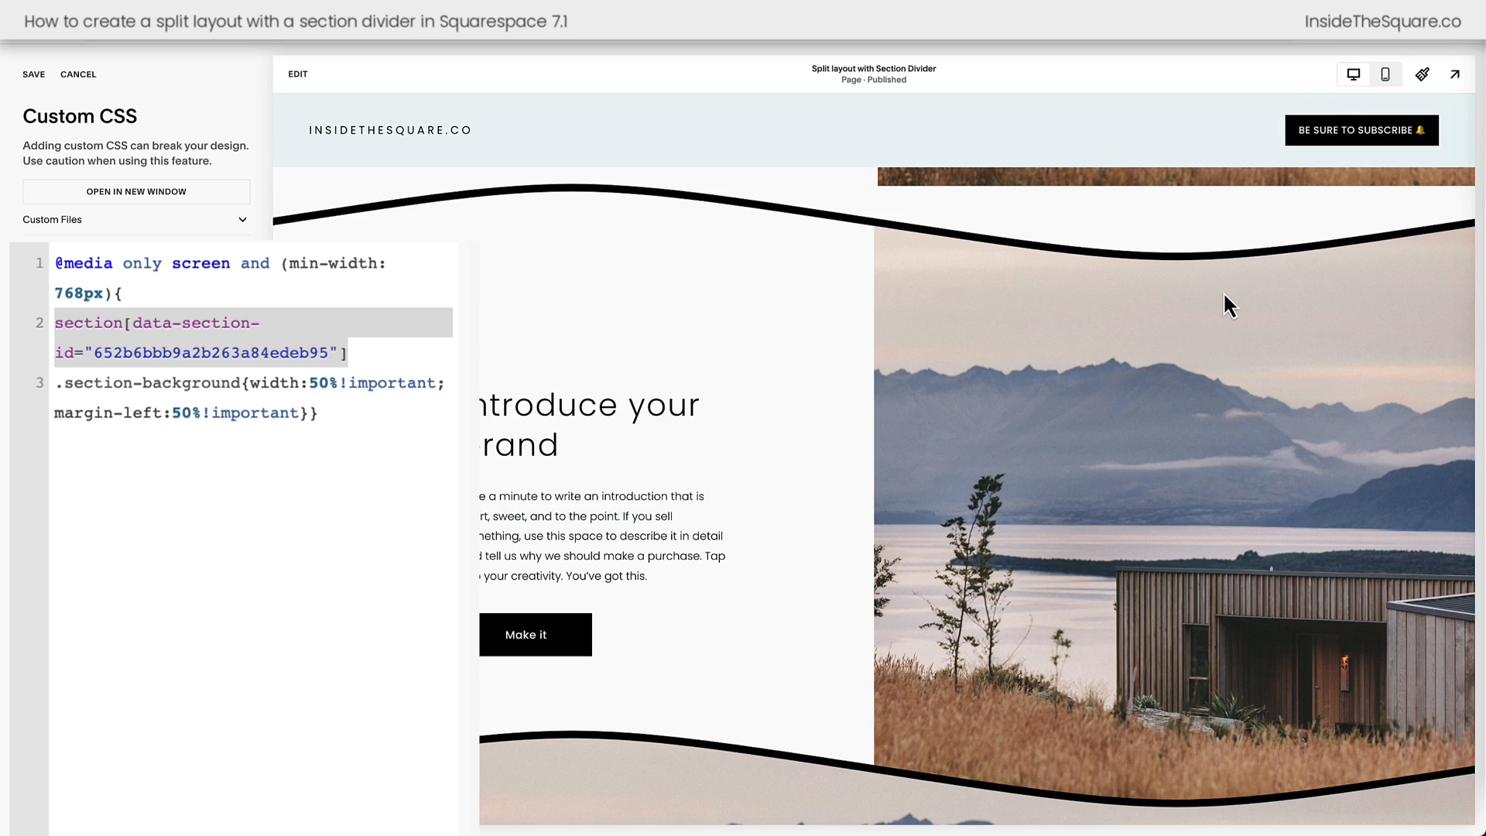
- Add a copy of the rule for section 652b6d09d246a74600b0851d, changing margin-left to margin-right
scroll("down", 3)
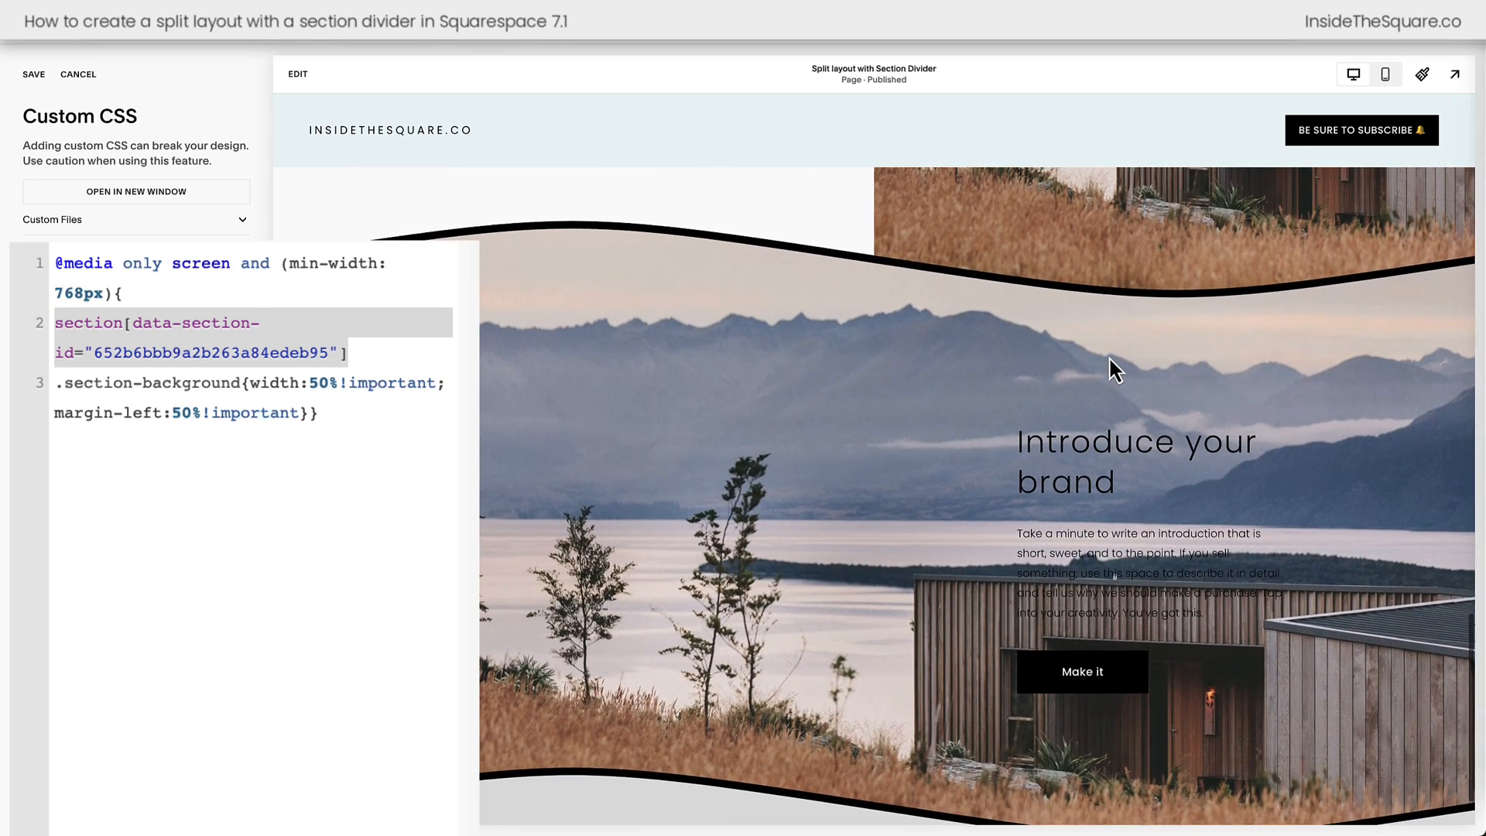
mouse_move(992, 346)
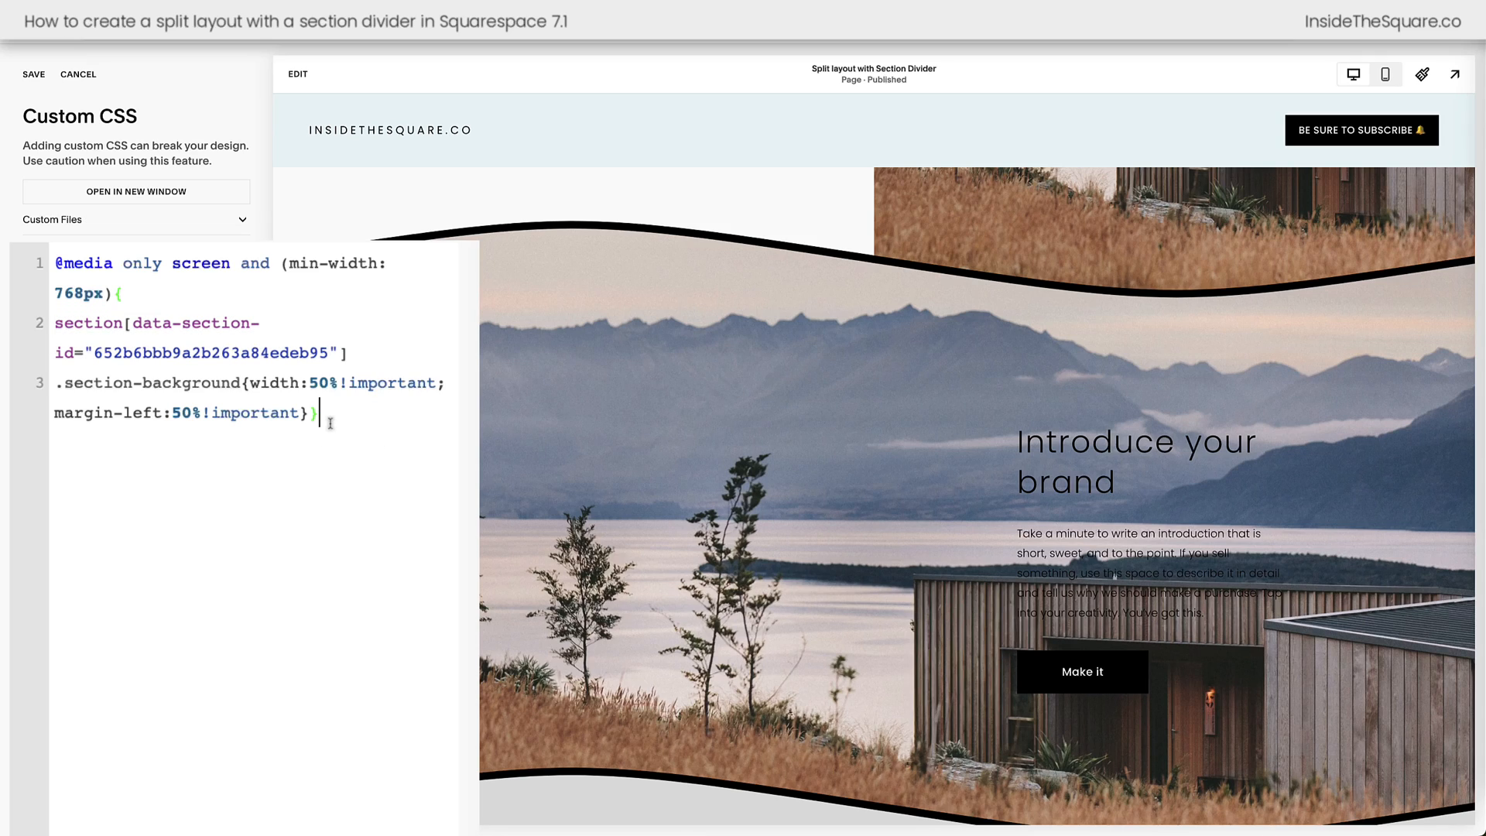
type("@media only screen and (min-width: 768px){section[data-section-id=\"652b6bbb9a2b263a84edeb95\"].section-background{width:50%!important;margin-left:50%!important}}")
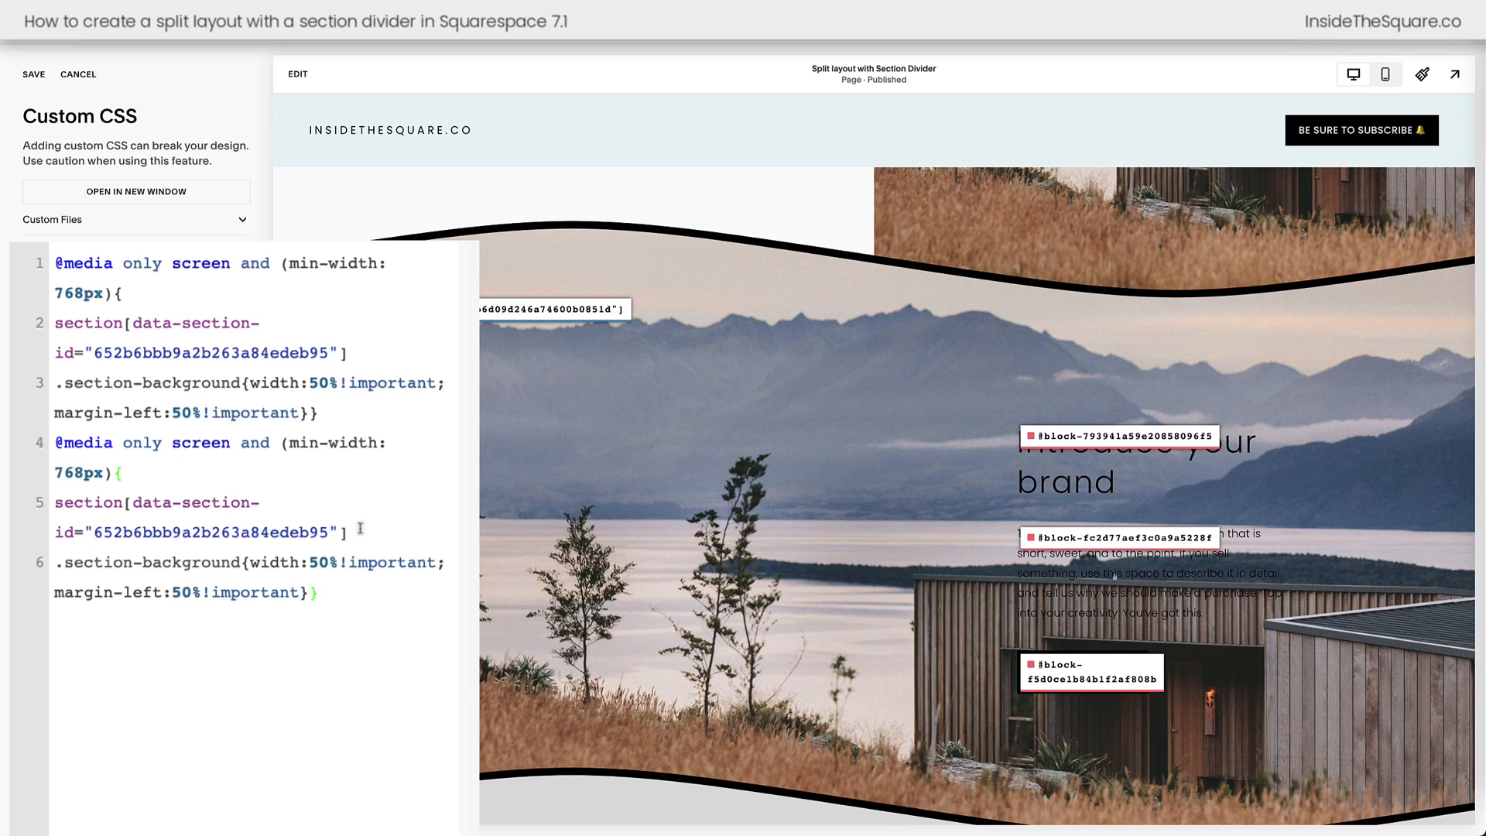
type("652b6d09d246a74600b0851d")
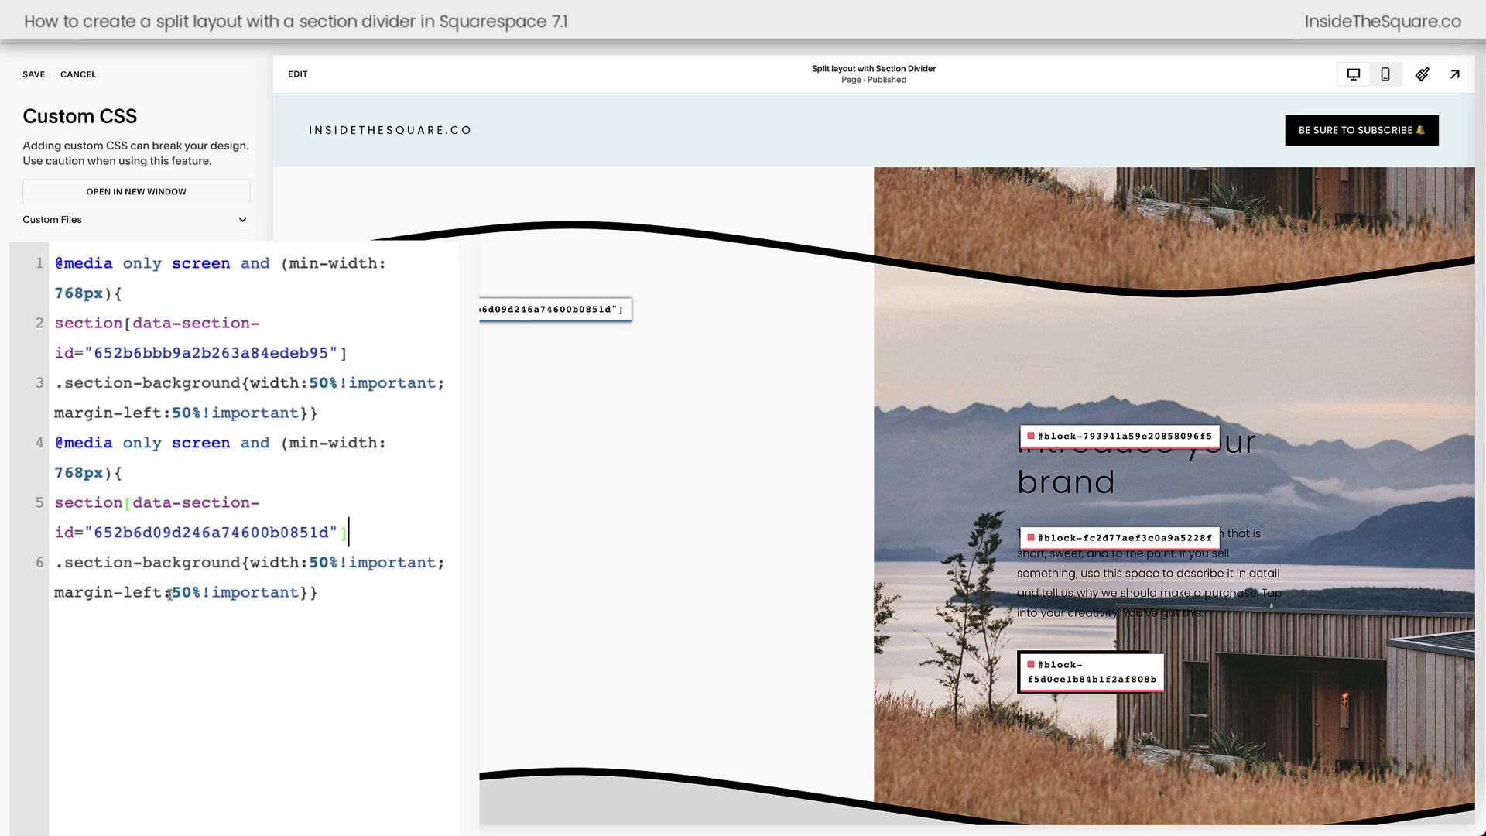
double_click(143, 592)
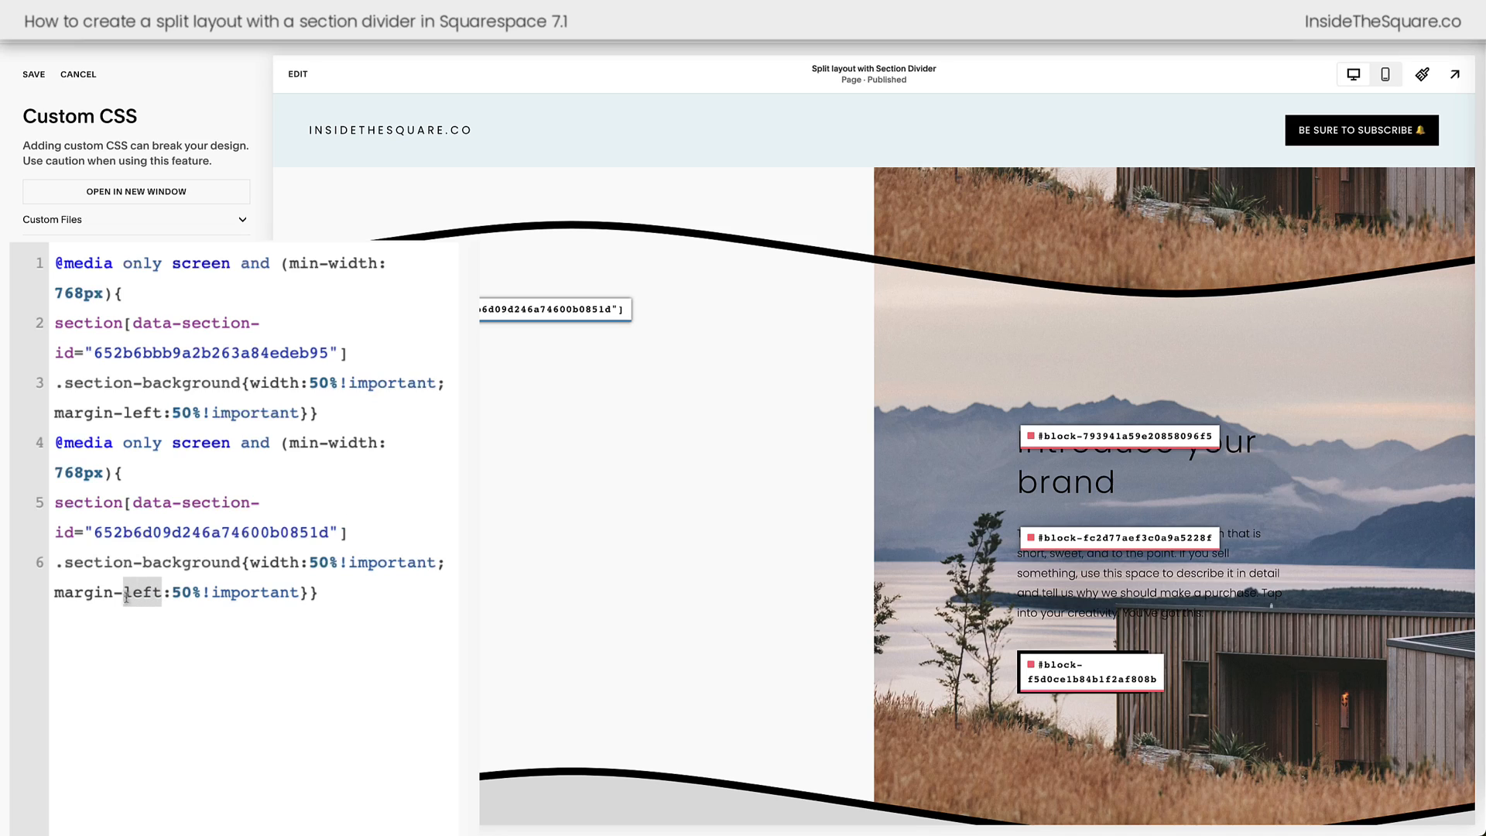
type("right")
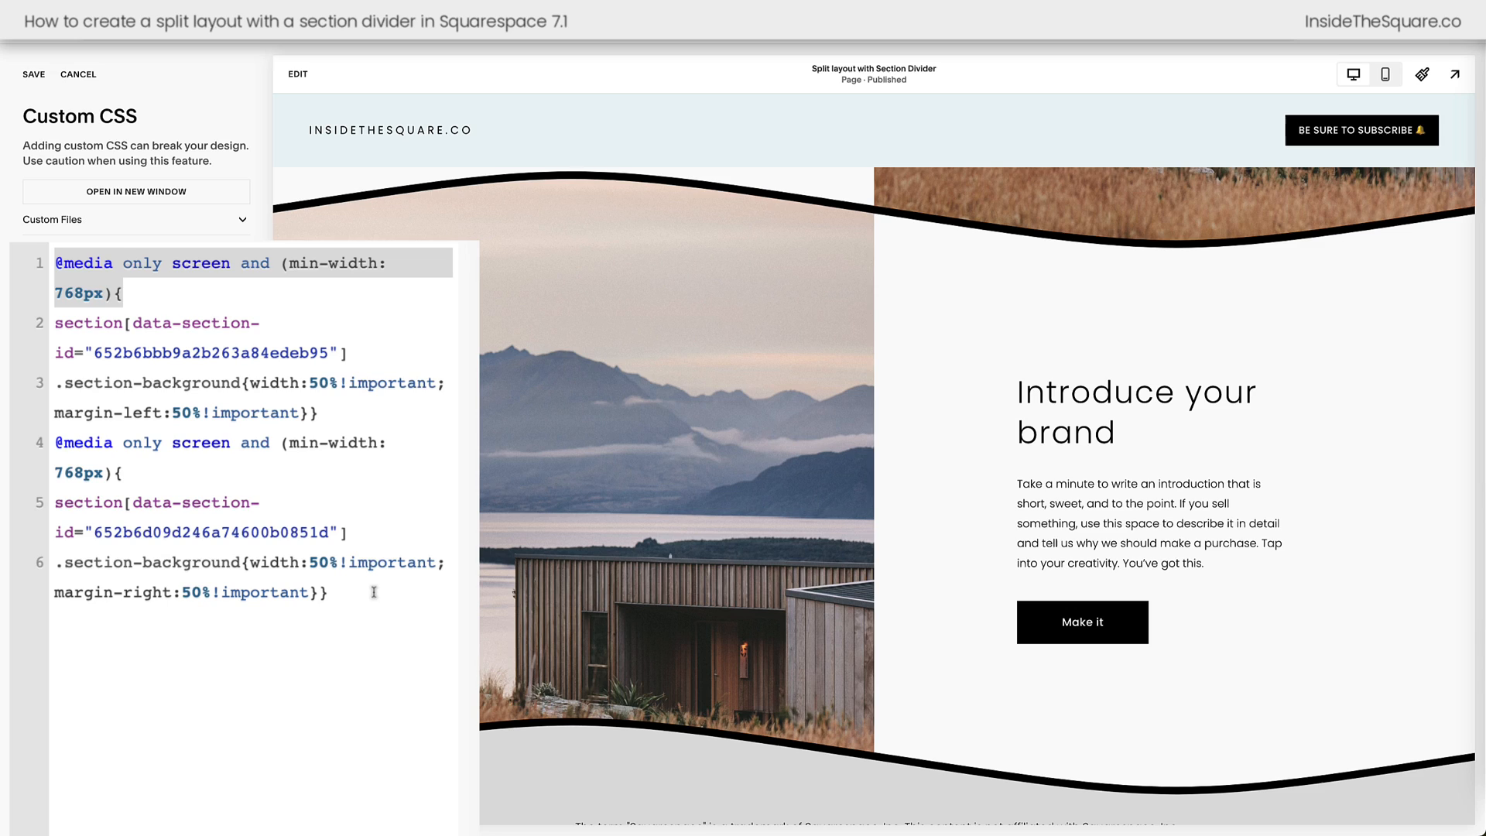
mouse_move(1182, 483)
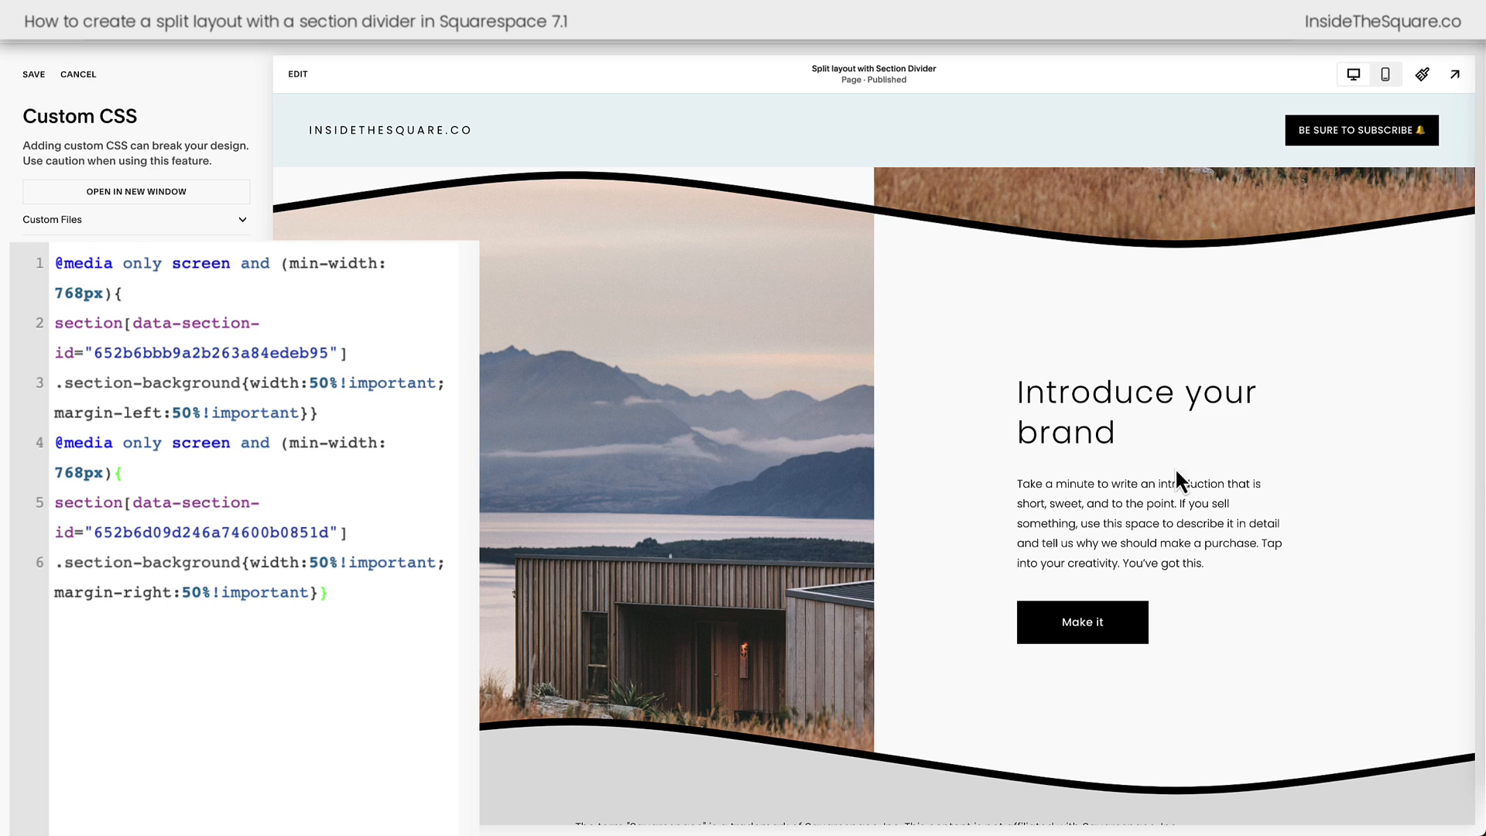
left_click(327, 592)
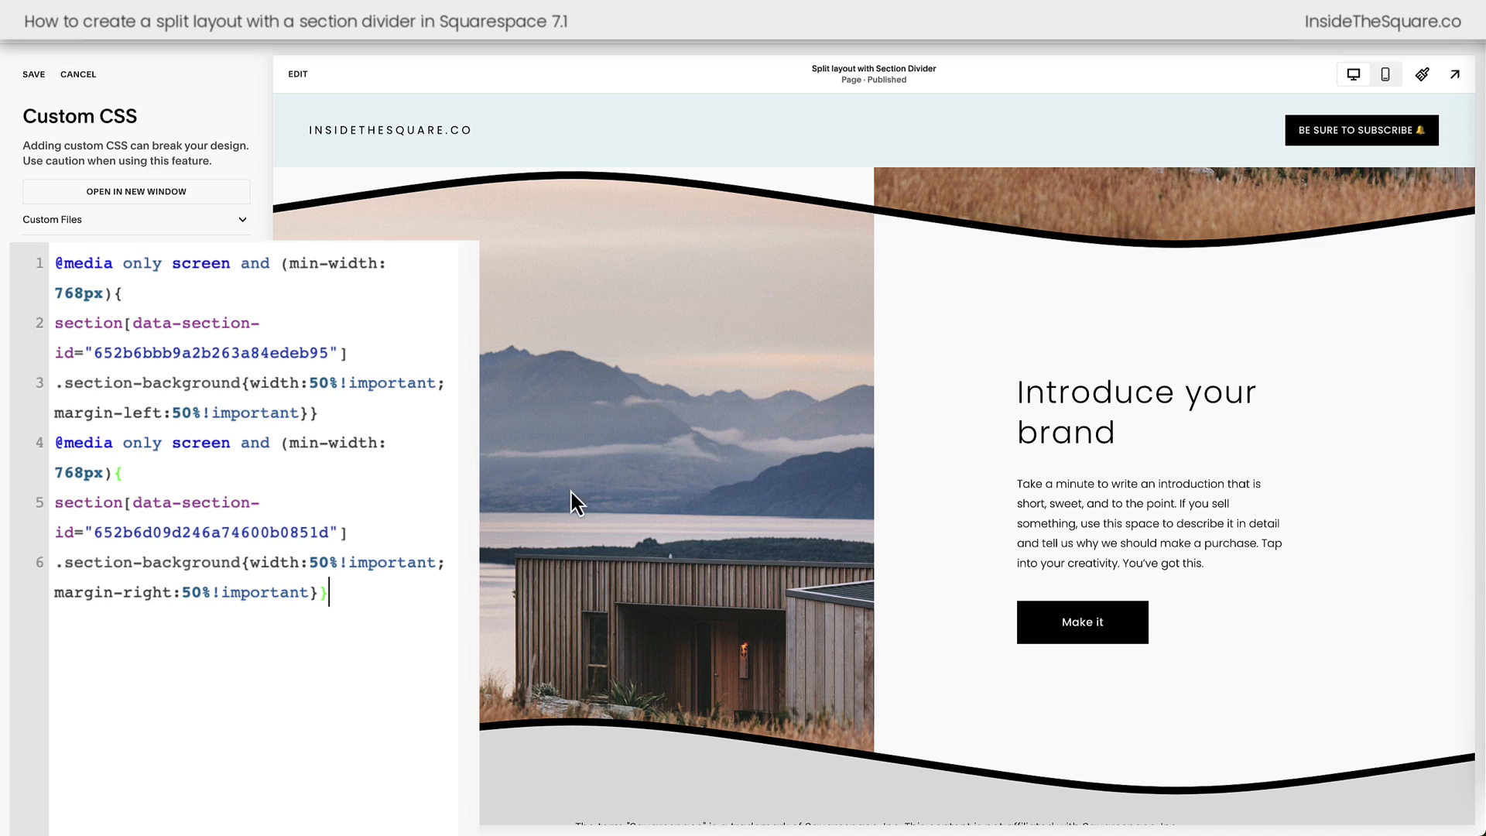
mouse_move(1300, 198)
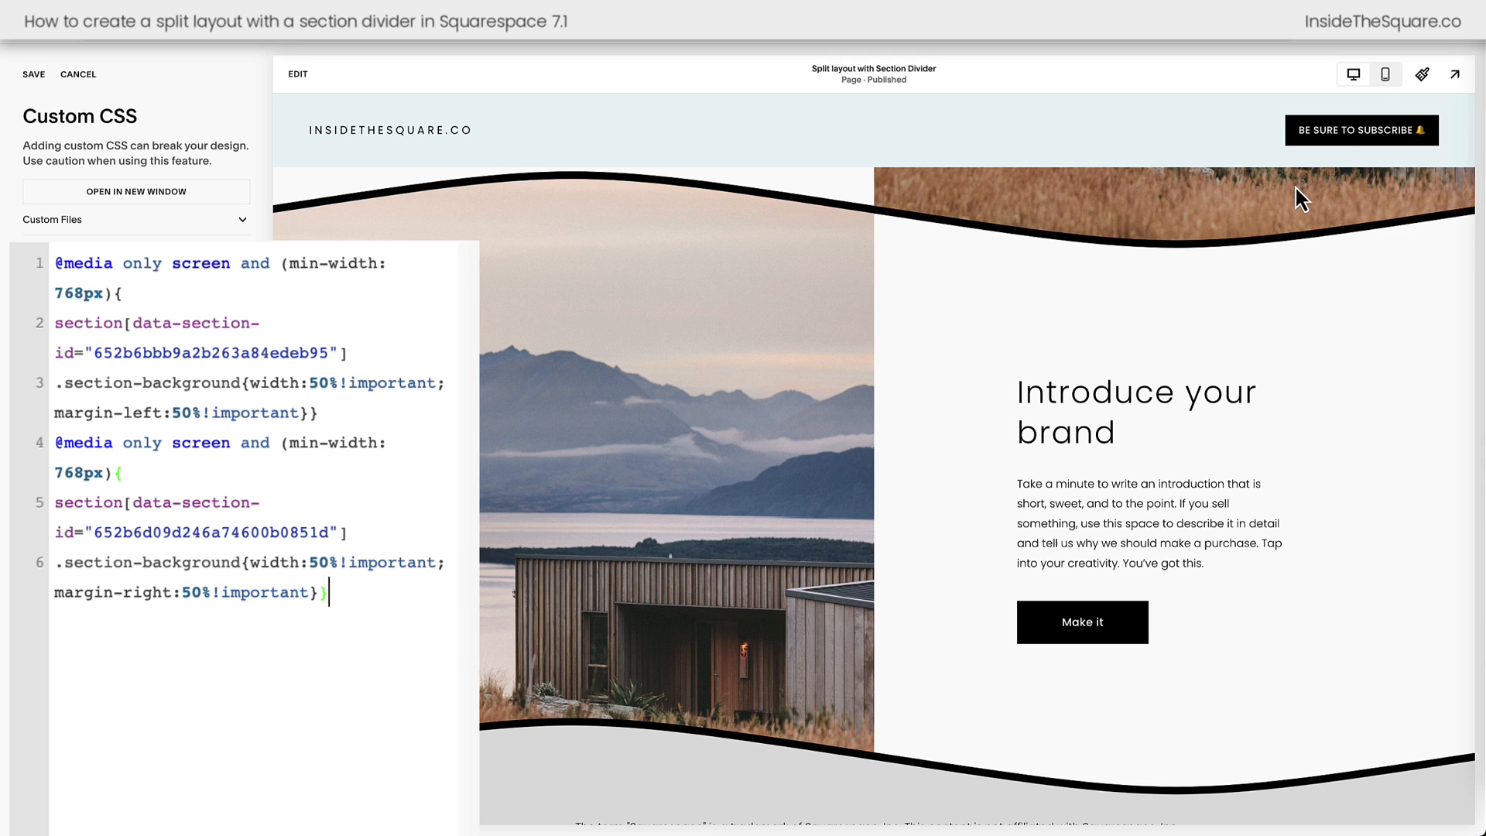
left_click(1384, 75)
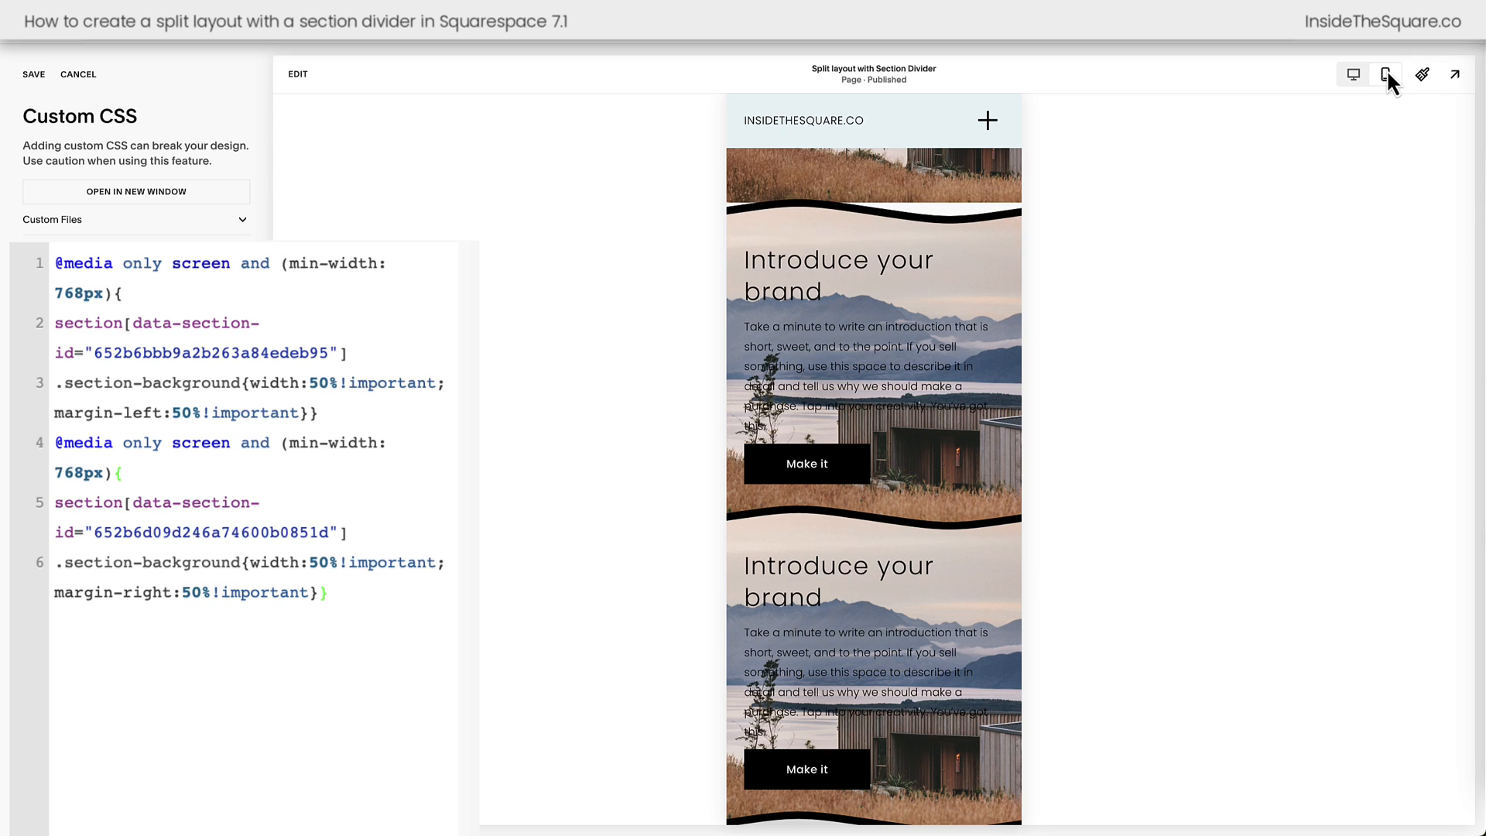
left_click(1352, 74)
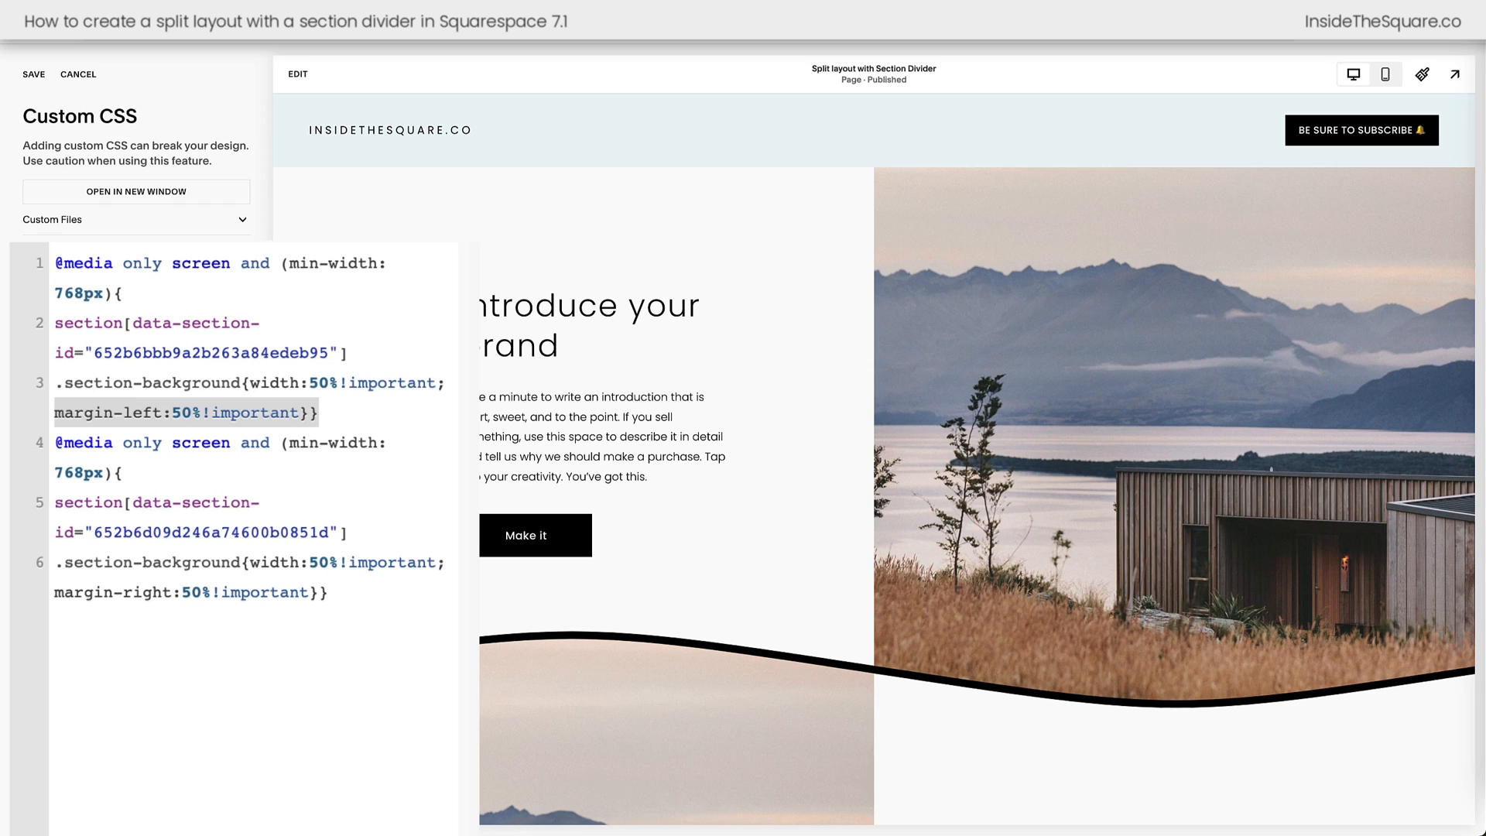
mouse_move(886, 397)
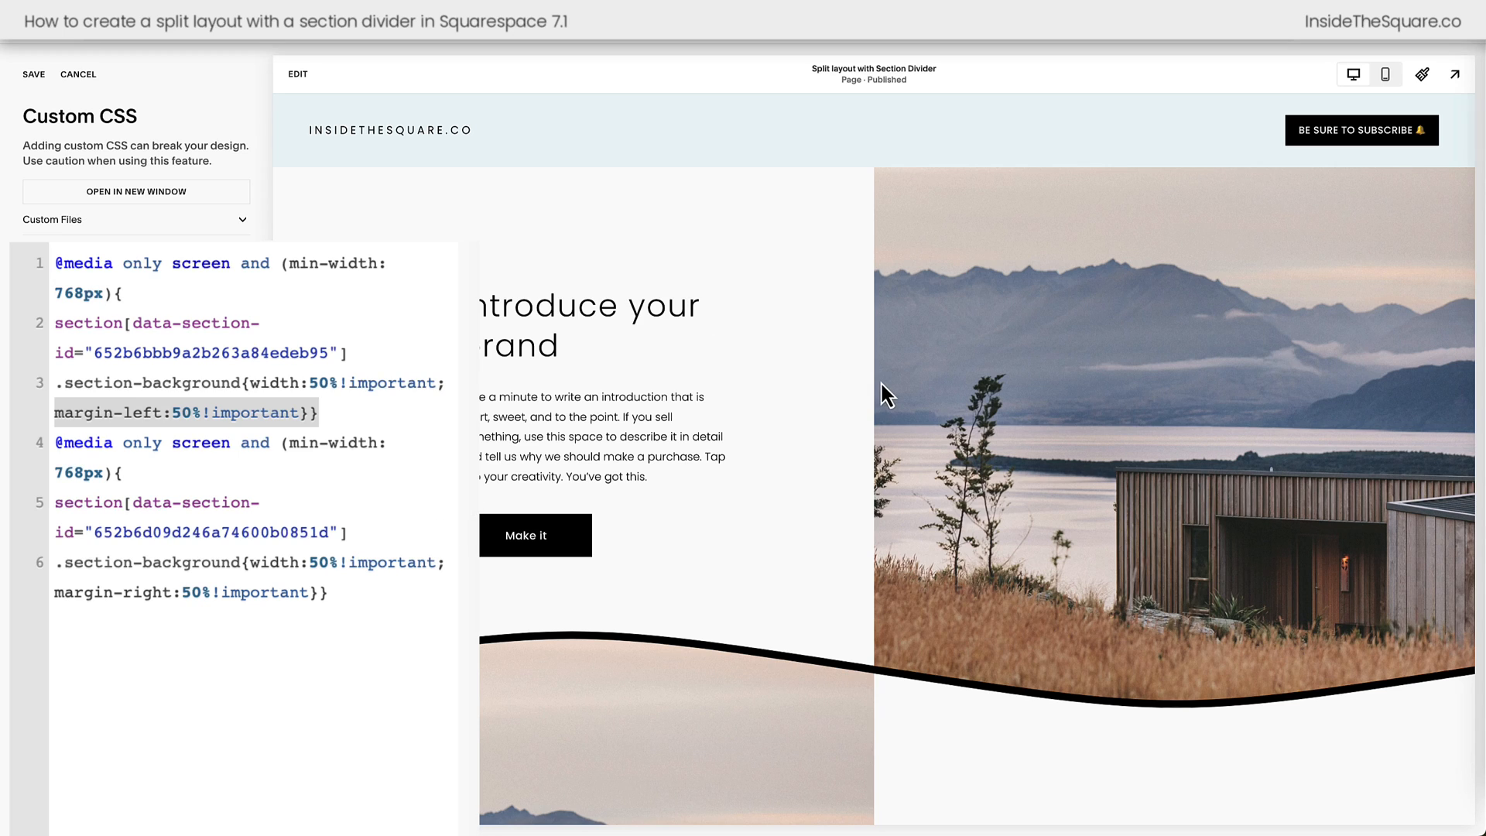
scroll("down", 3)
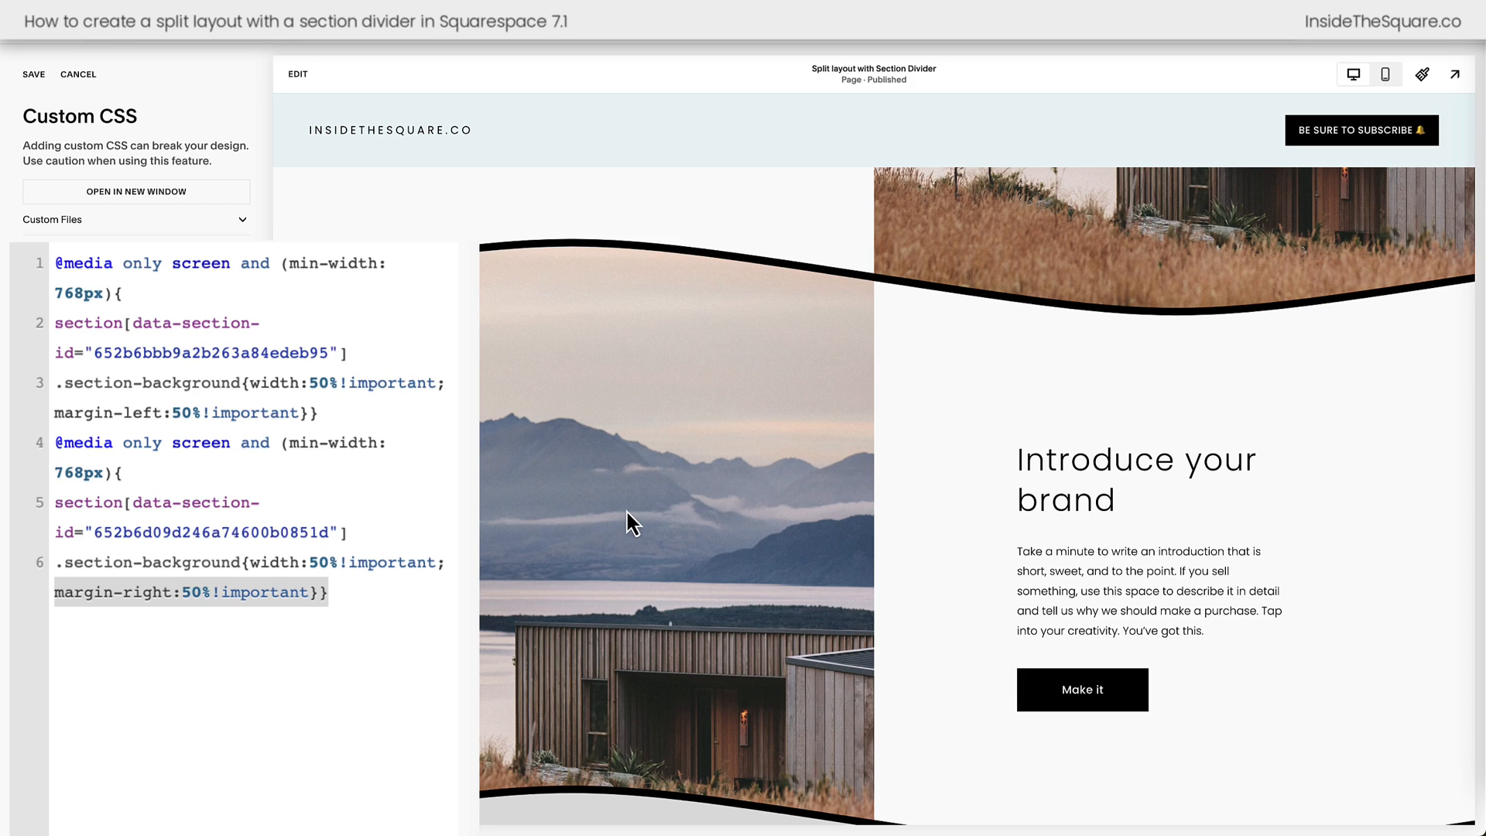
mouse_move(424, 587)
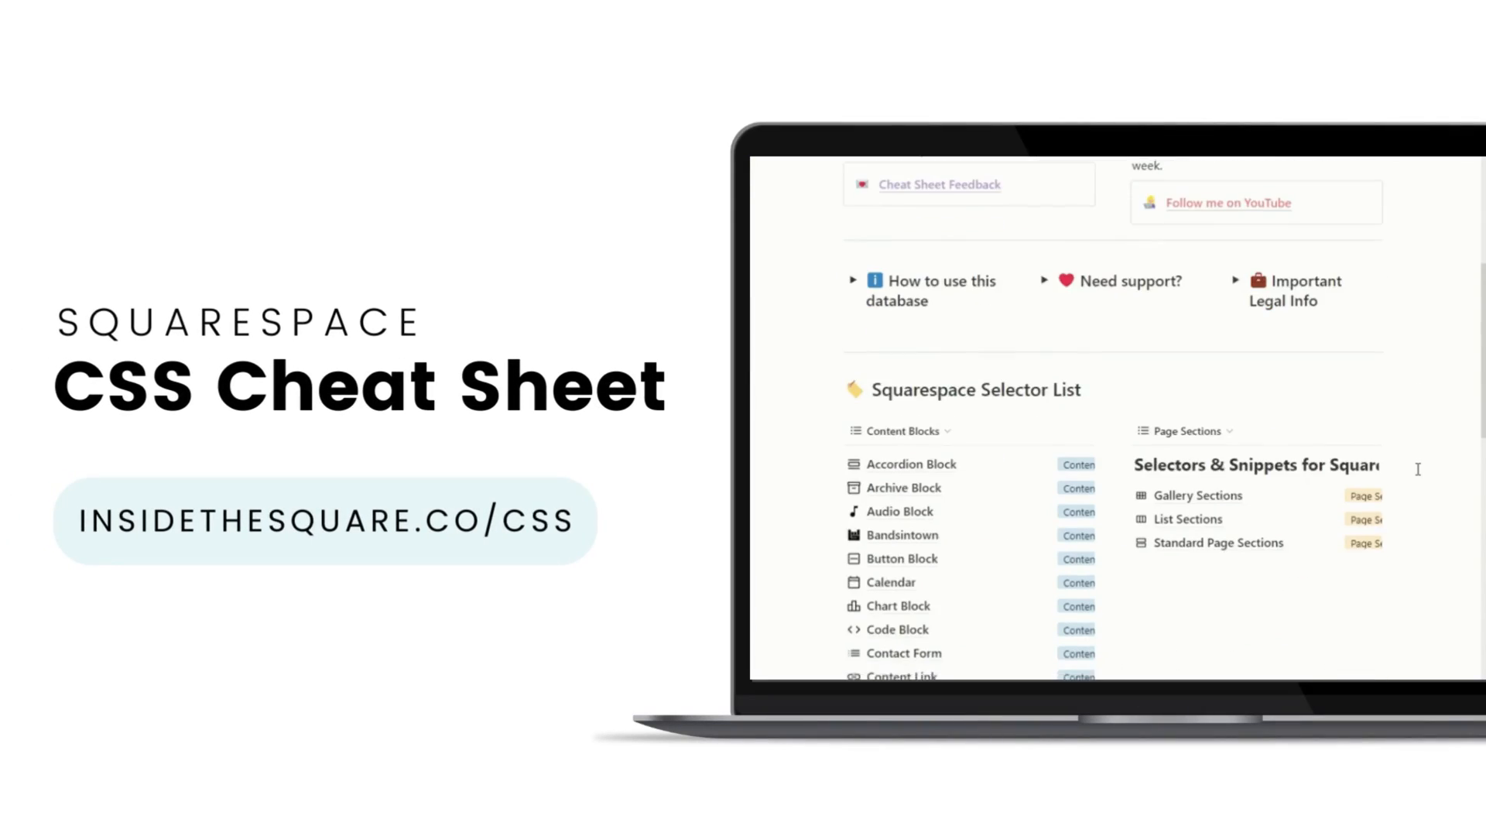
- Open the Videos entry and expand its Video List Style Snippets section
scroll("down", 3)
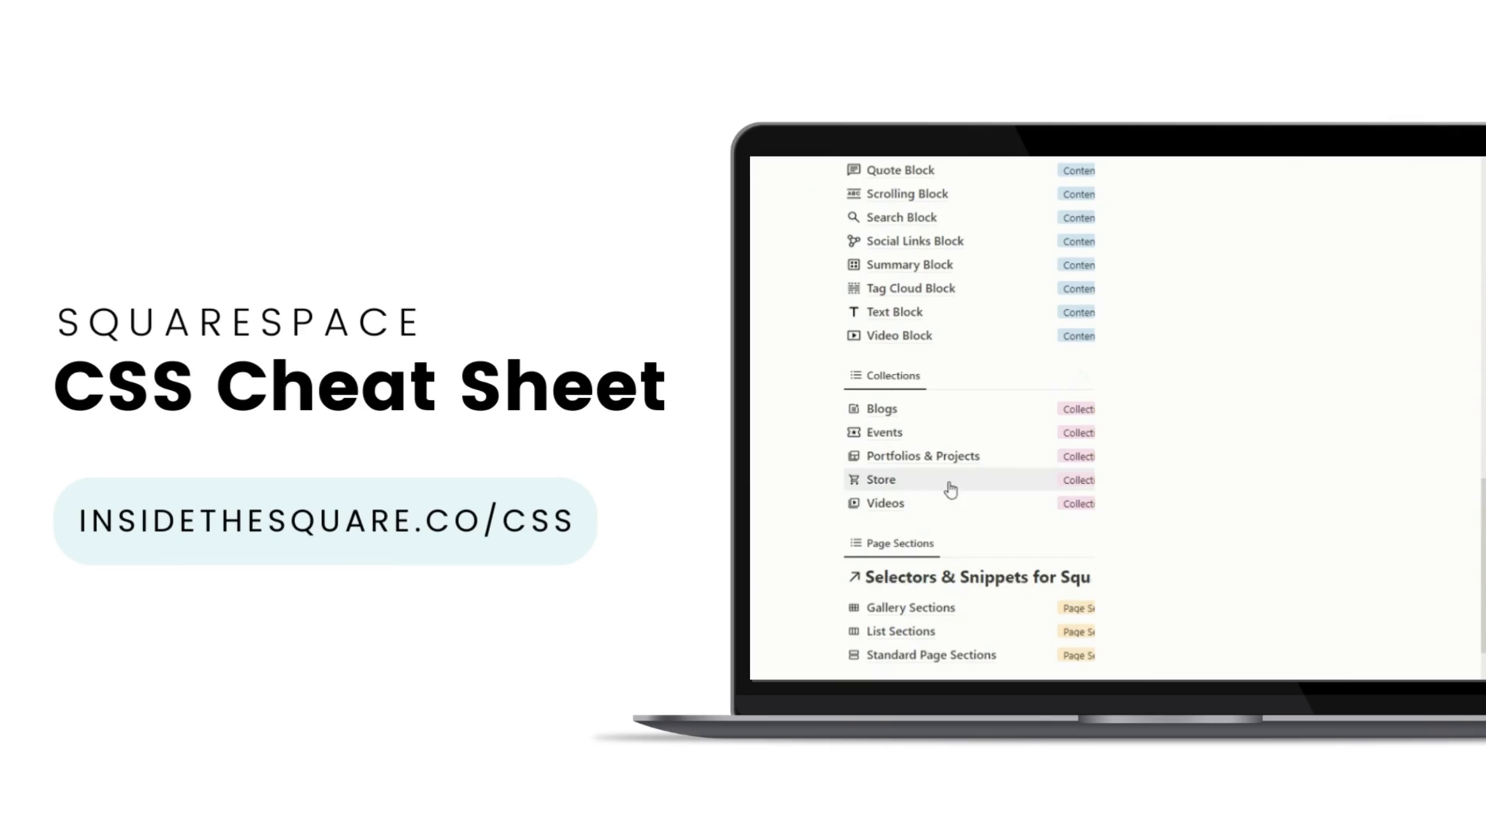
left_click(885, 502)
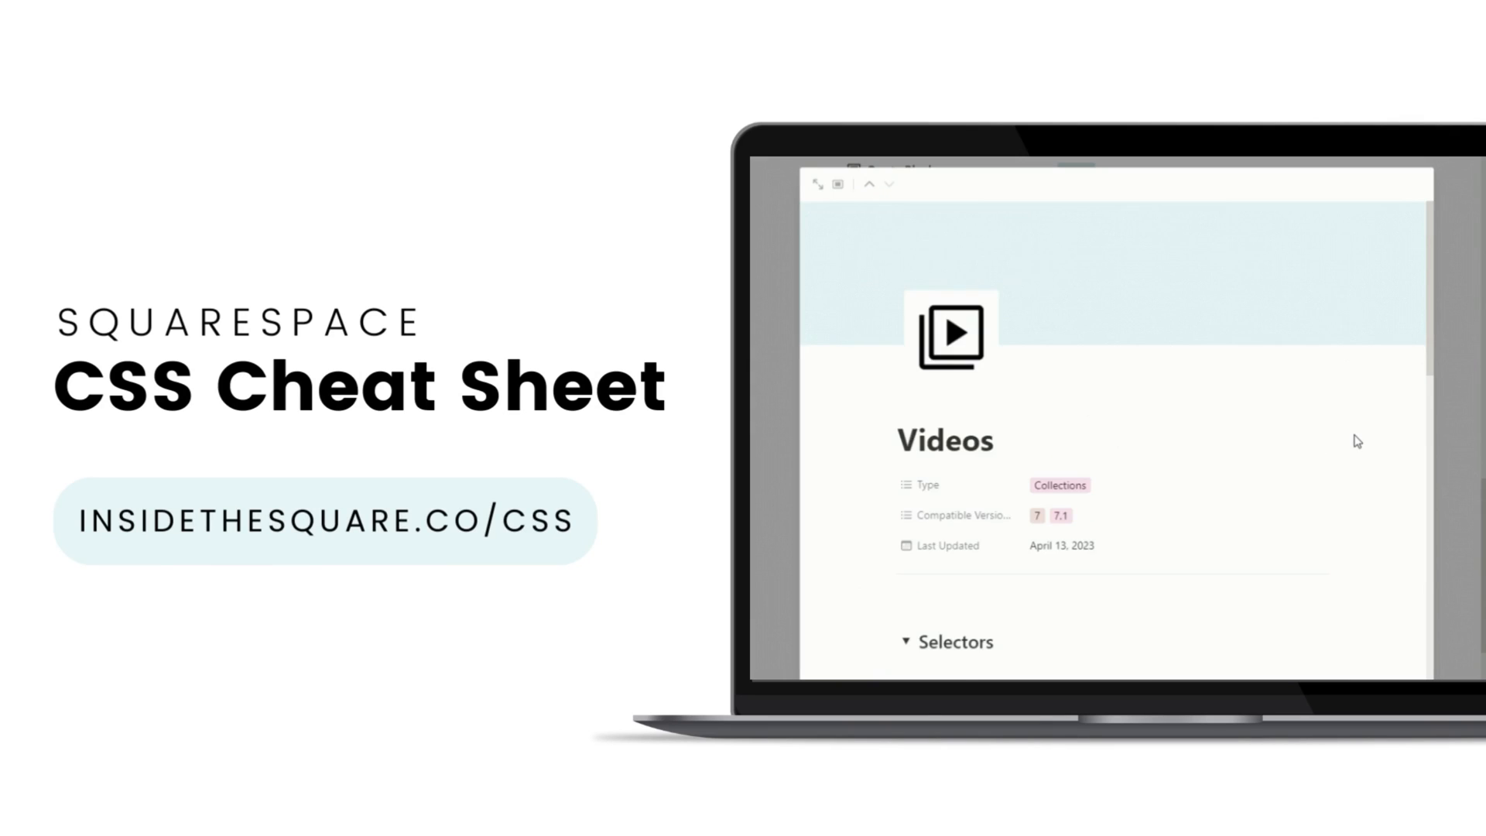
scroll("down", 3)
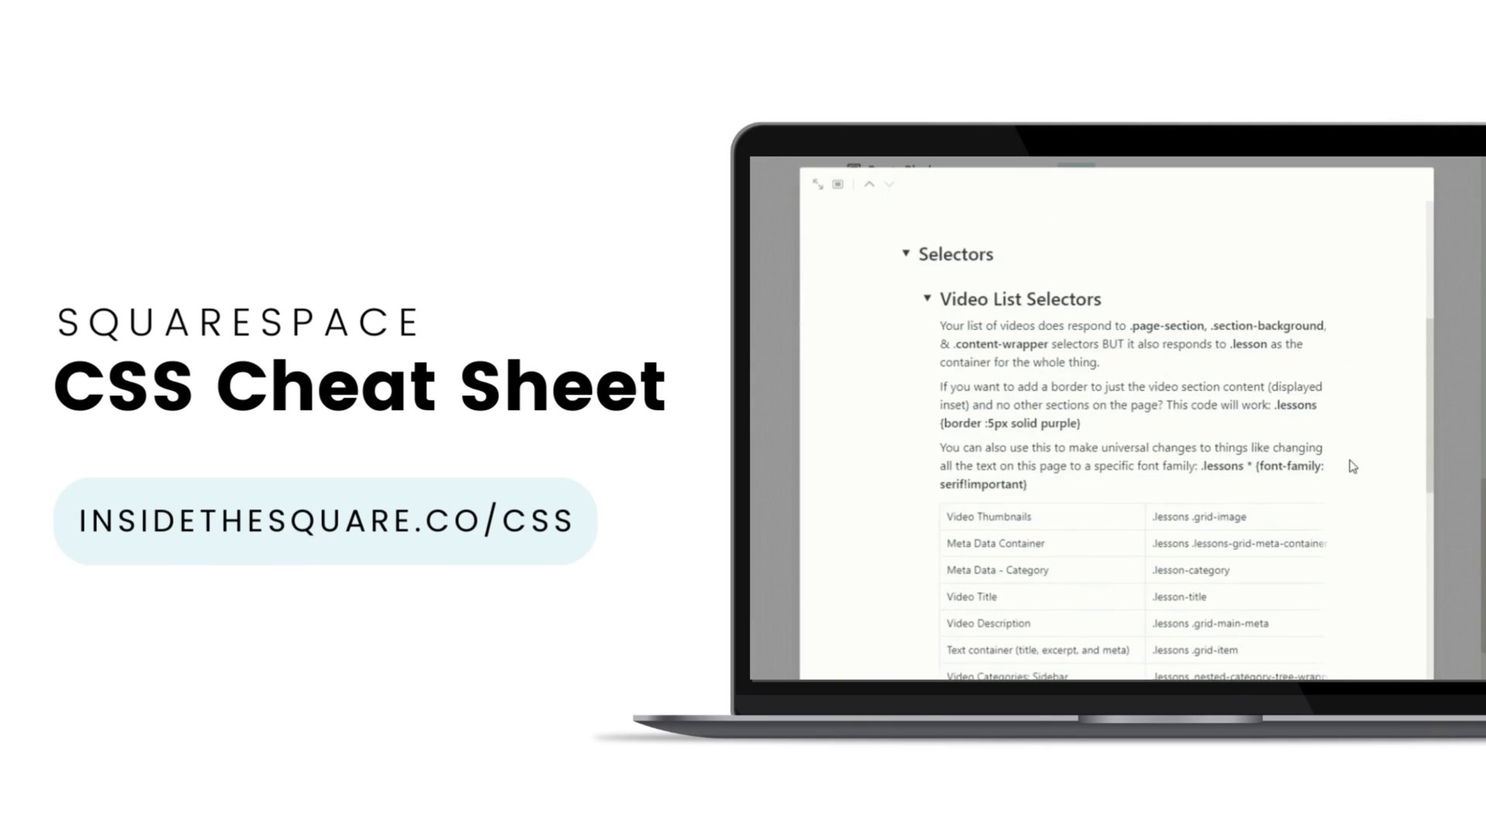
scroll("down", 3)
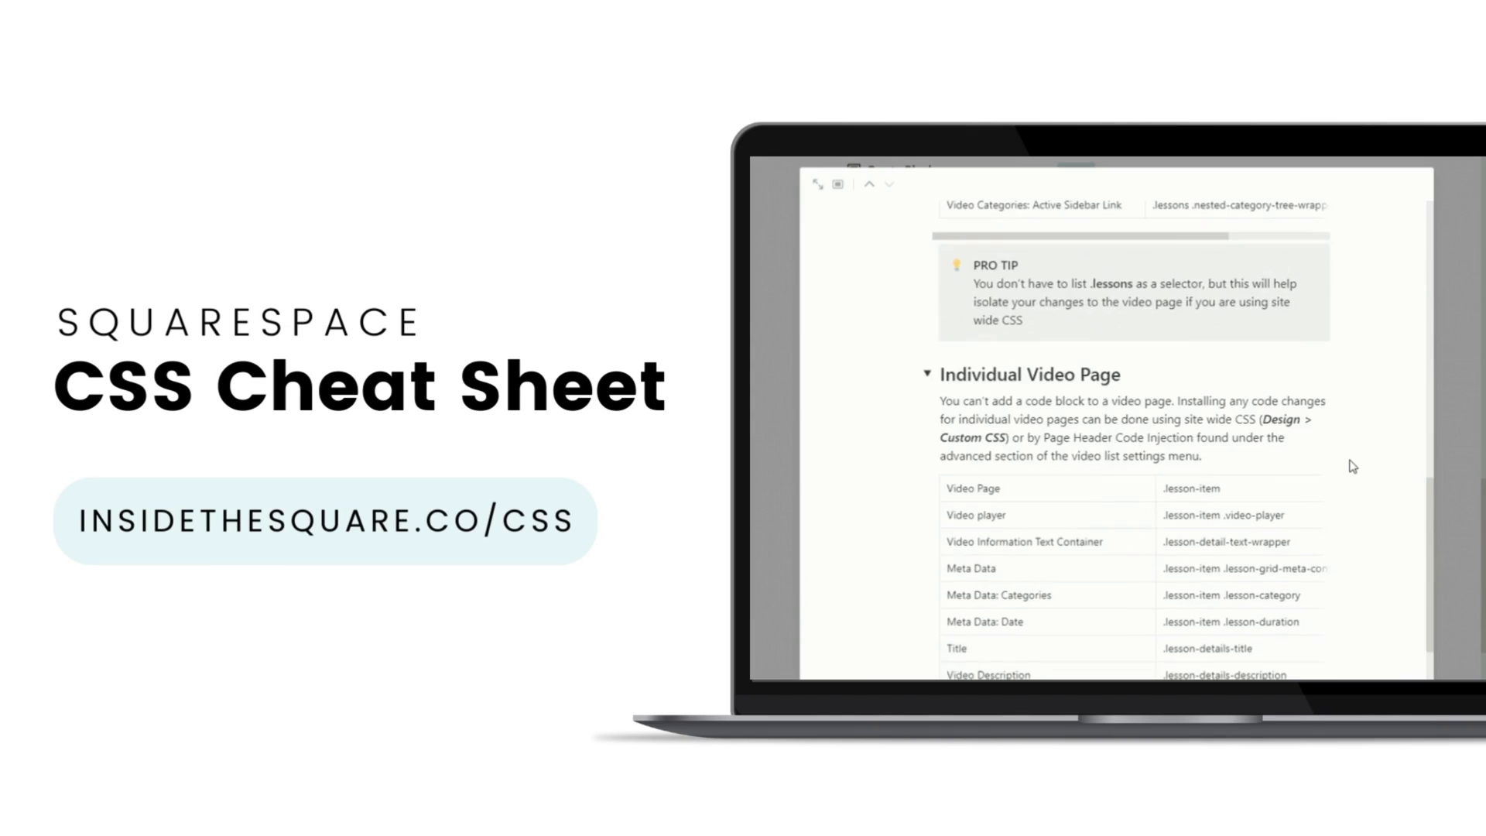
scroll("down", 3)
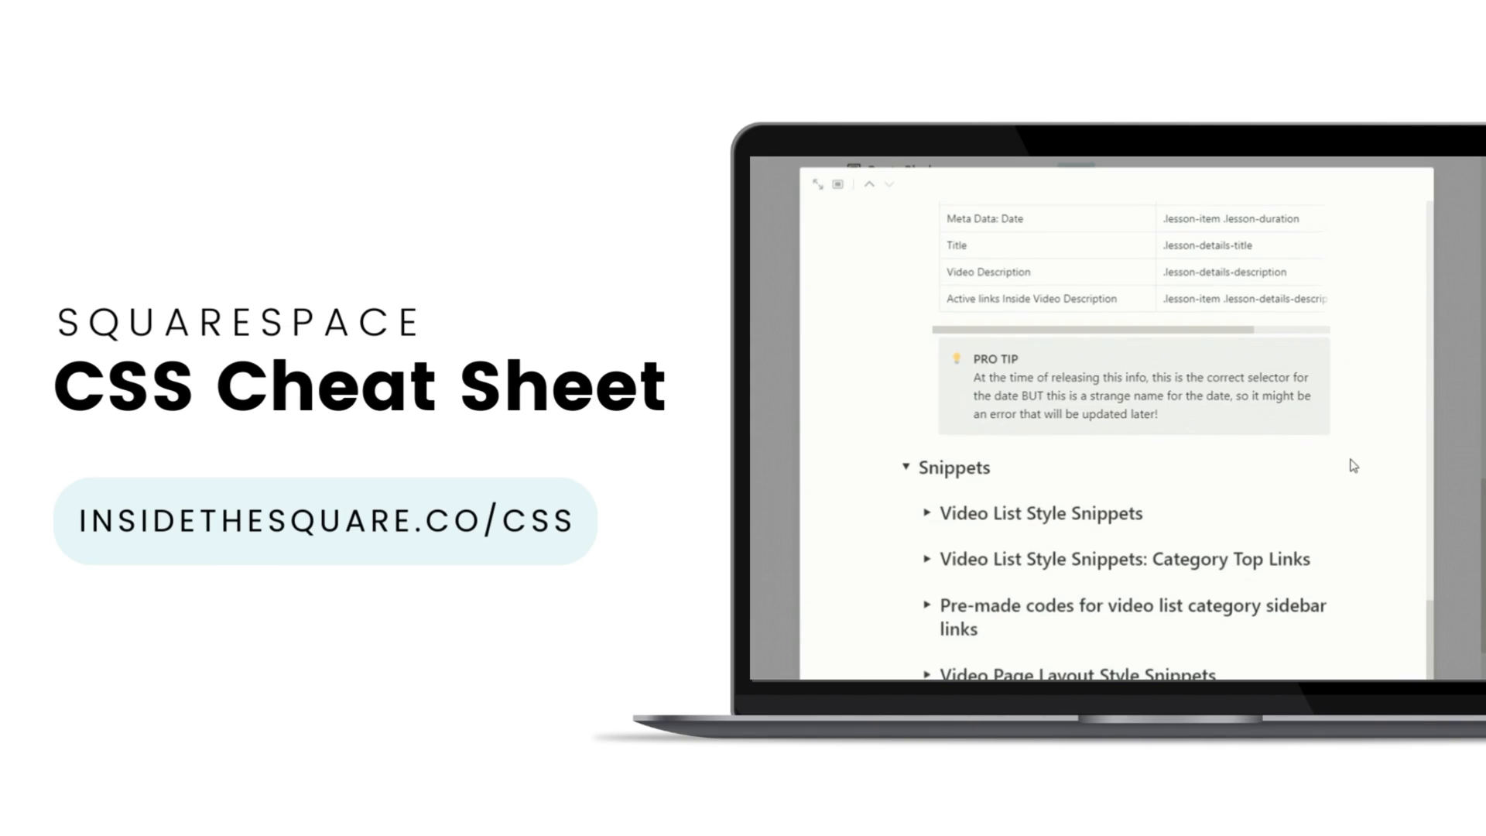
left_click(927, 512)
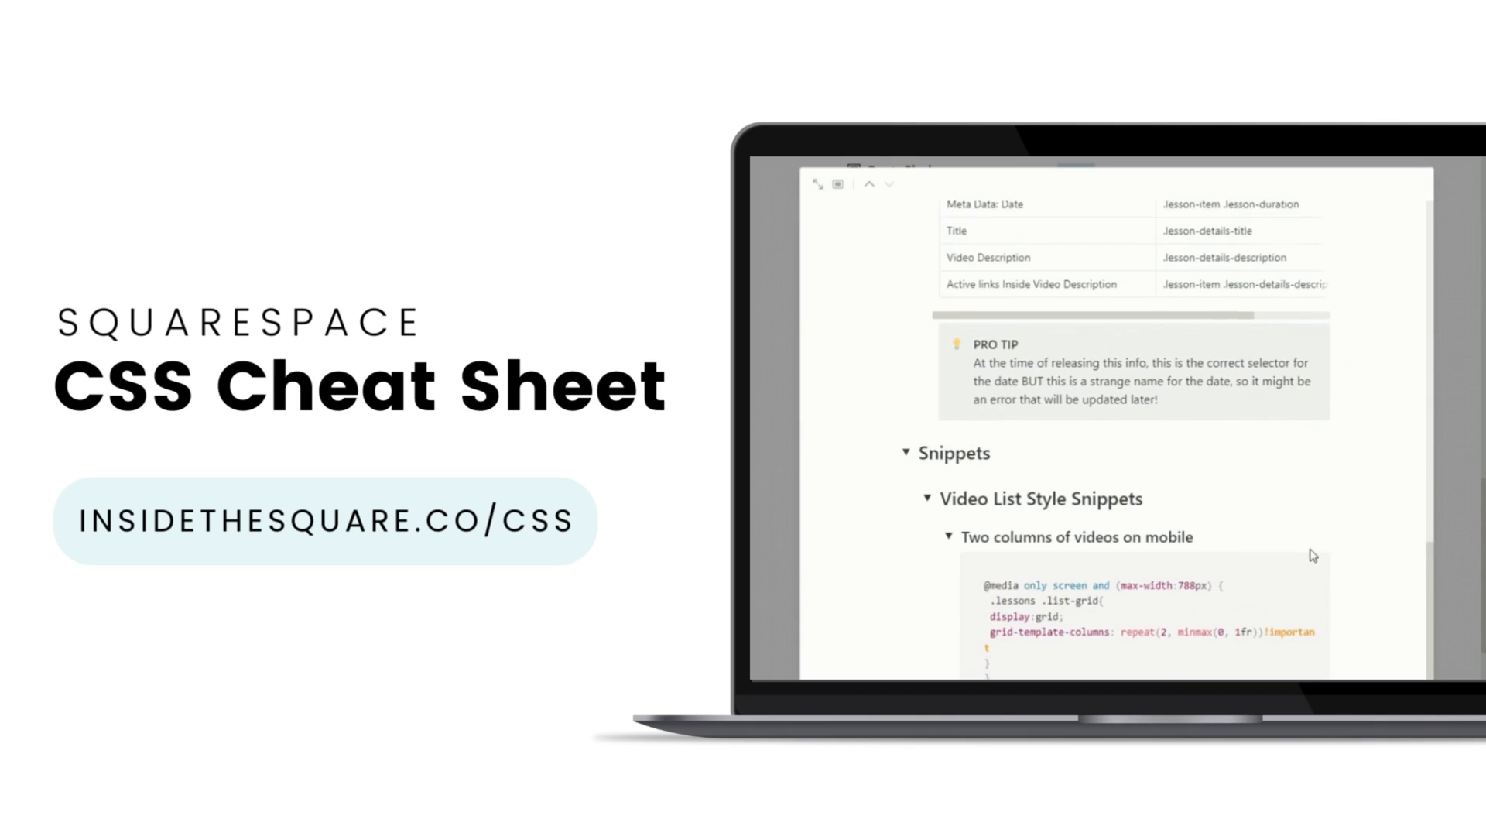
scroll("down", 3)
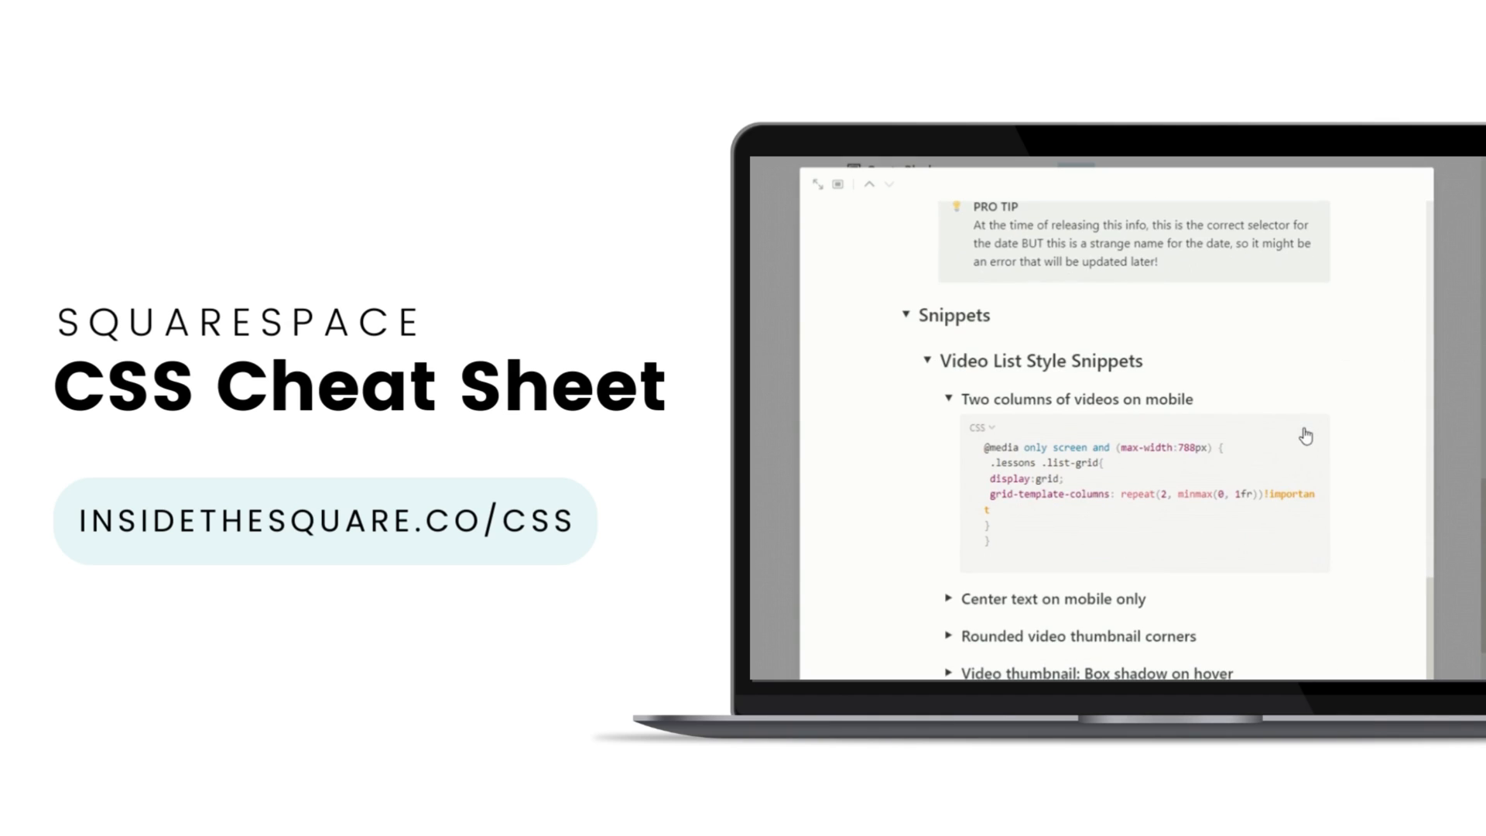